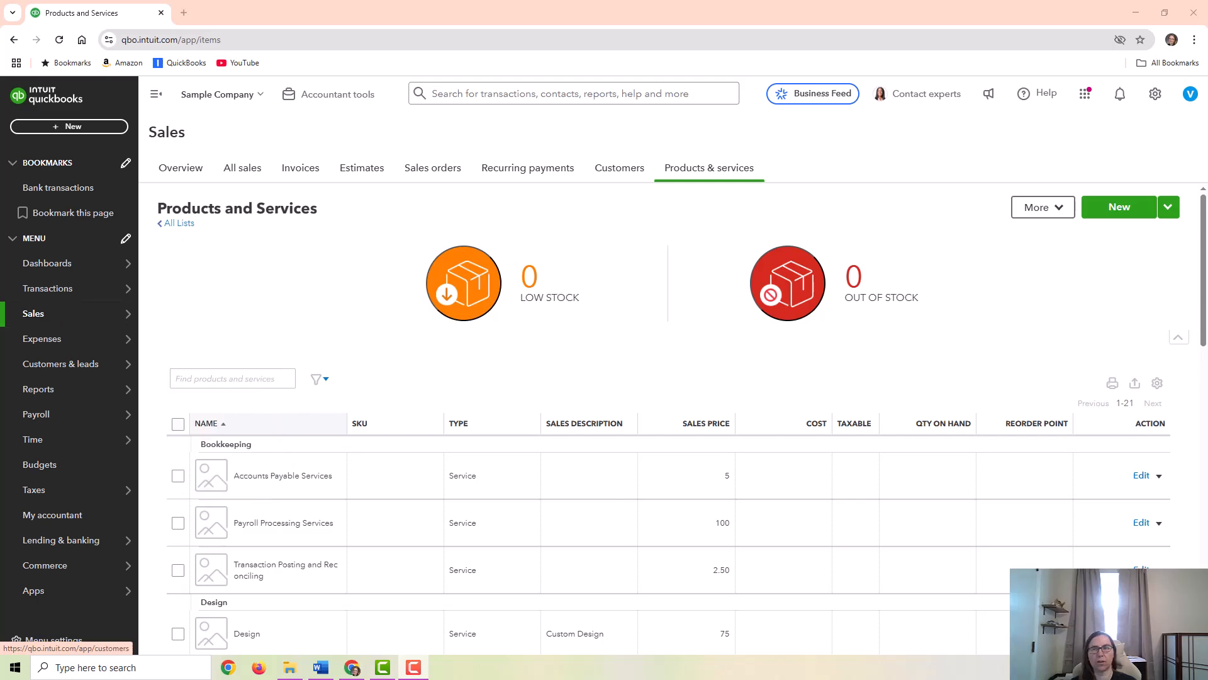
# Review the Accounts Payable, Payroll Processing and Transaction Posting service details in the products list
pyautogui.click(1154, 93)
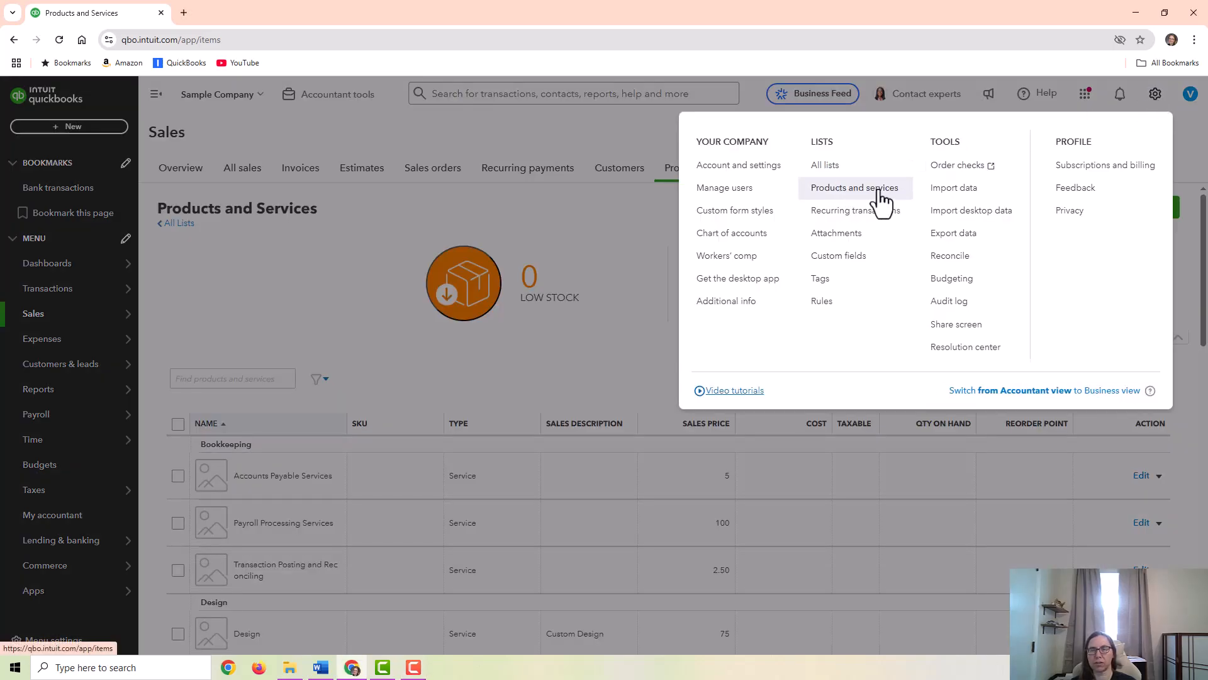
pyautogui.moveTo(603, 253)
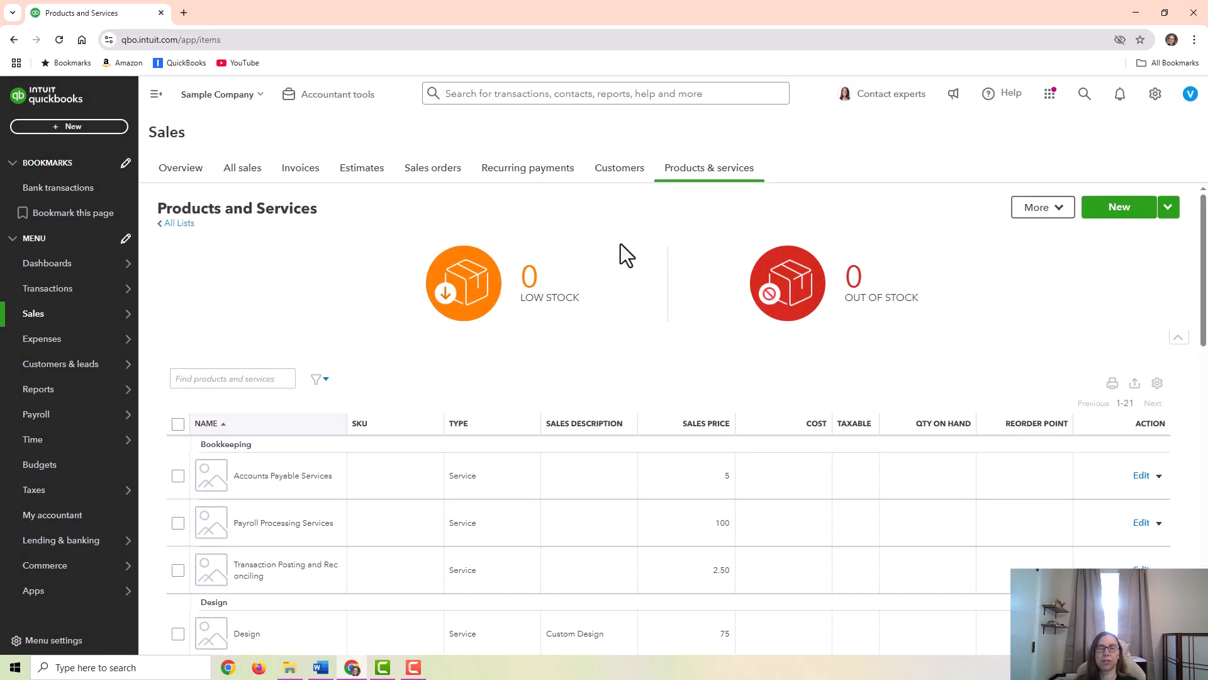
pyautogui.moveTo(392, 428)
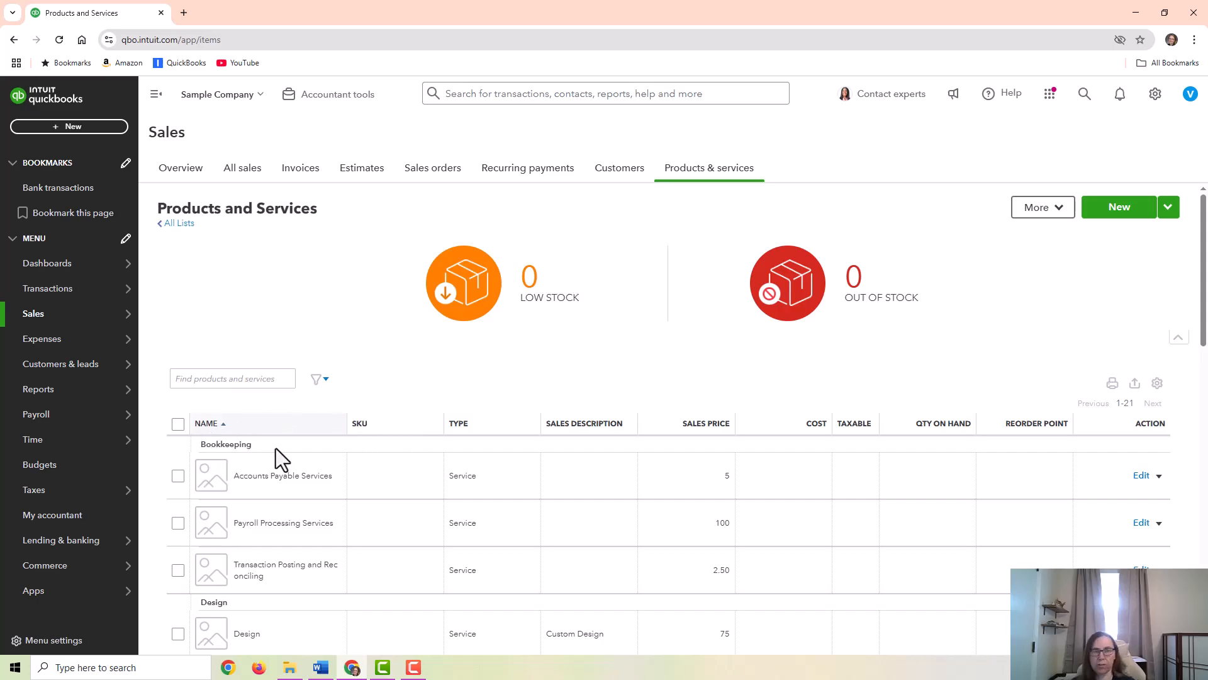
pyautogui.moveTo(288, 457)
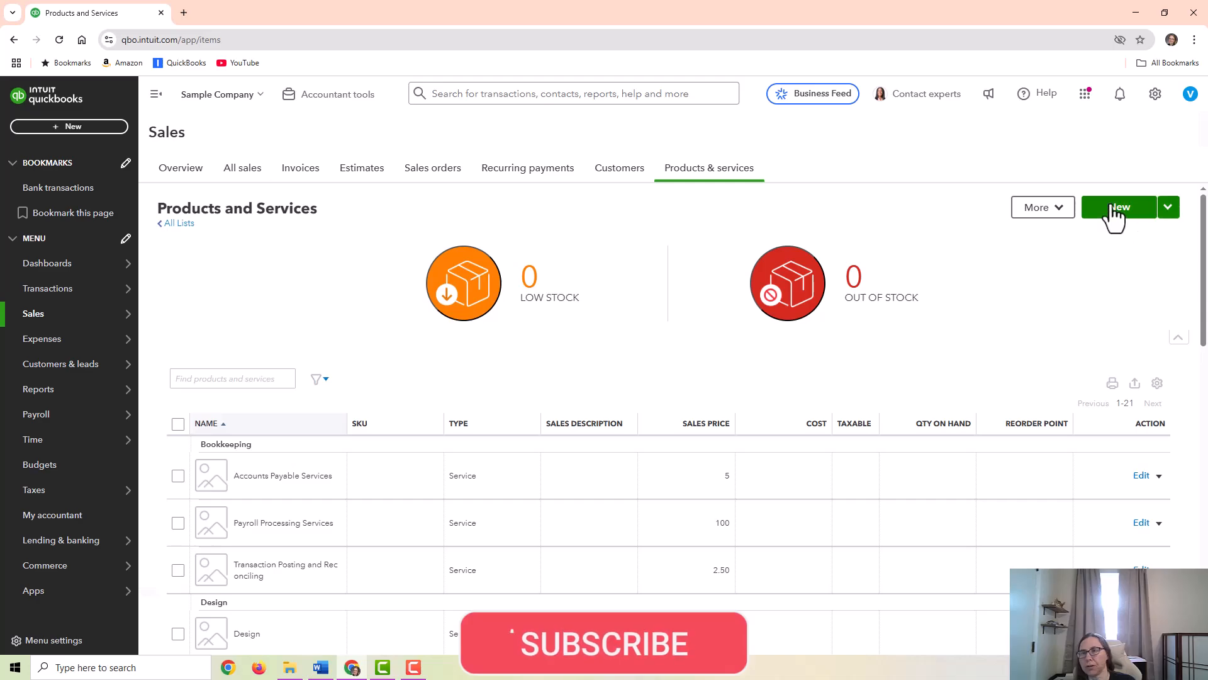
pyautogui.click(1118, 206)
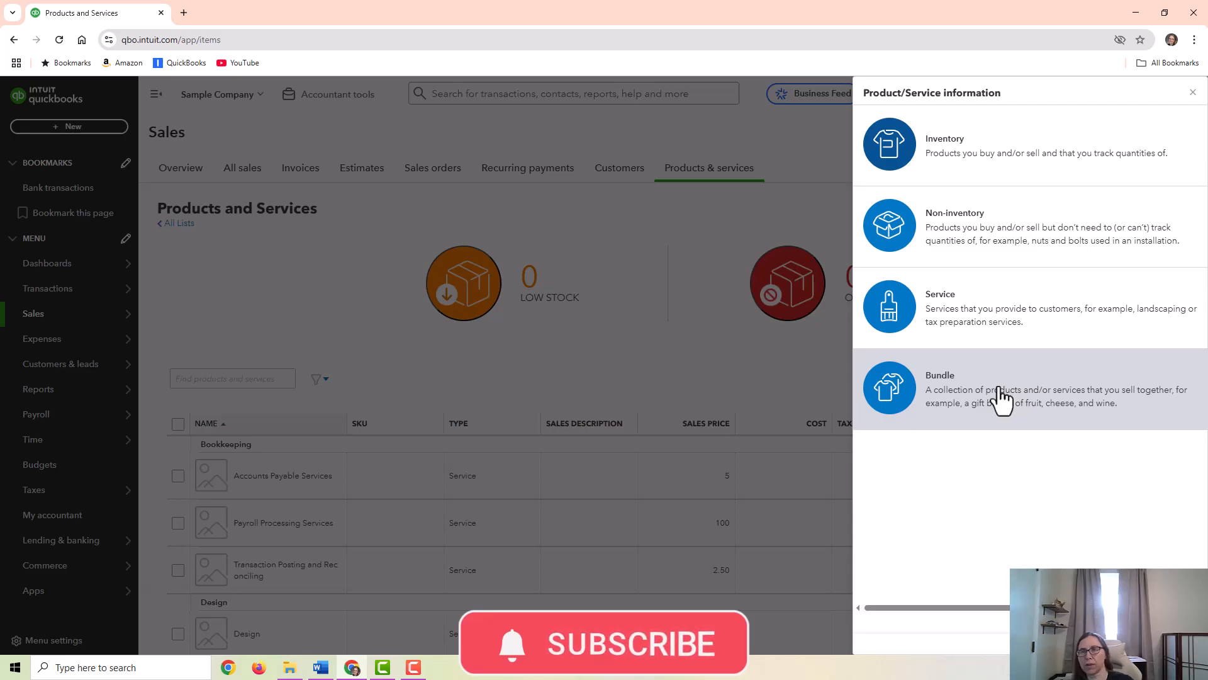
pyautogui.moveTo(978, 316)
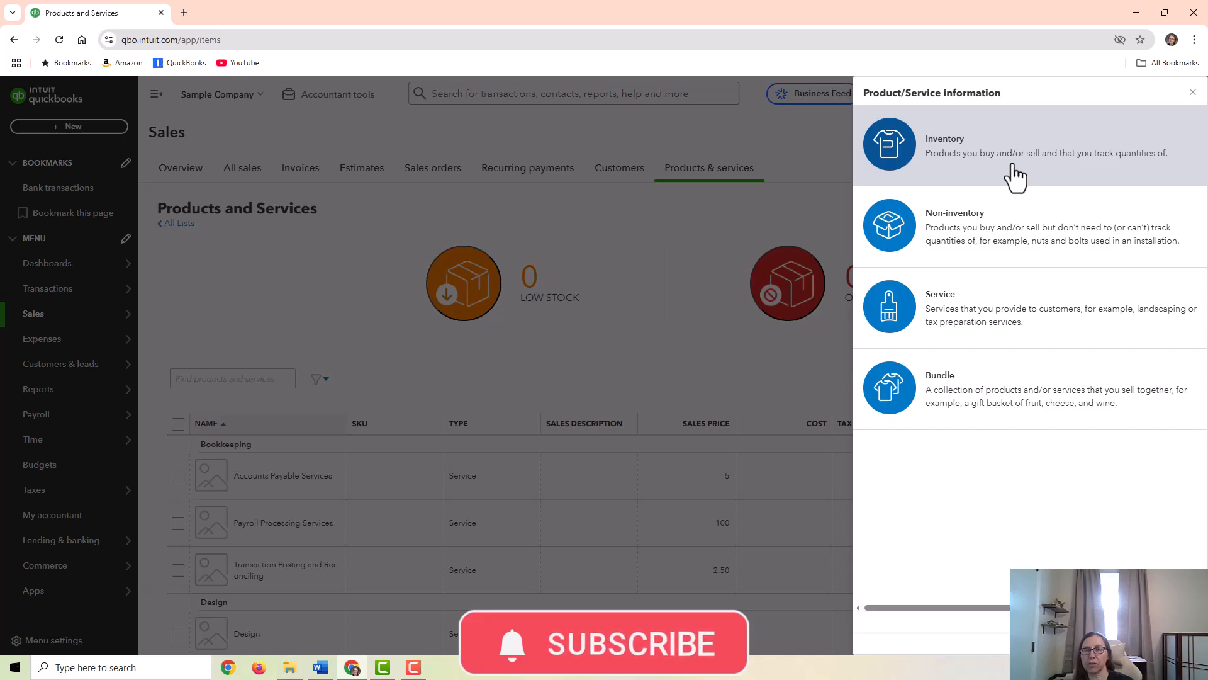
pyautogui.moveTo(1017, 175)
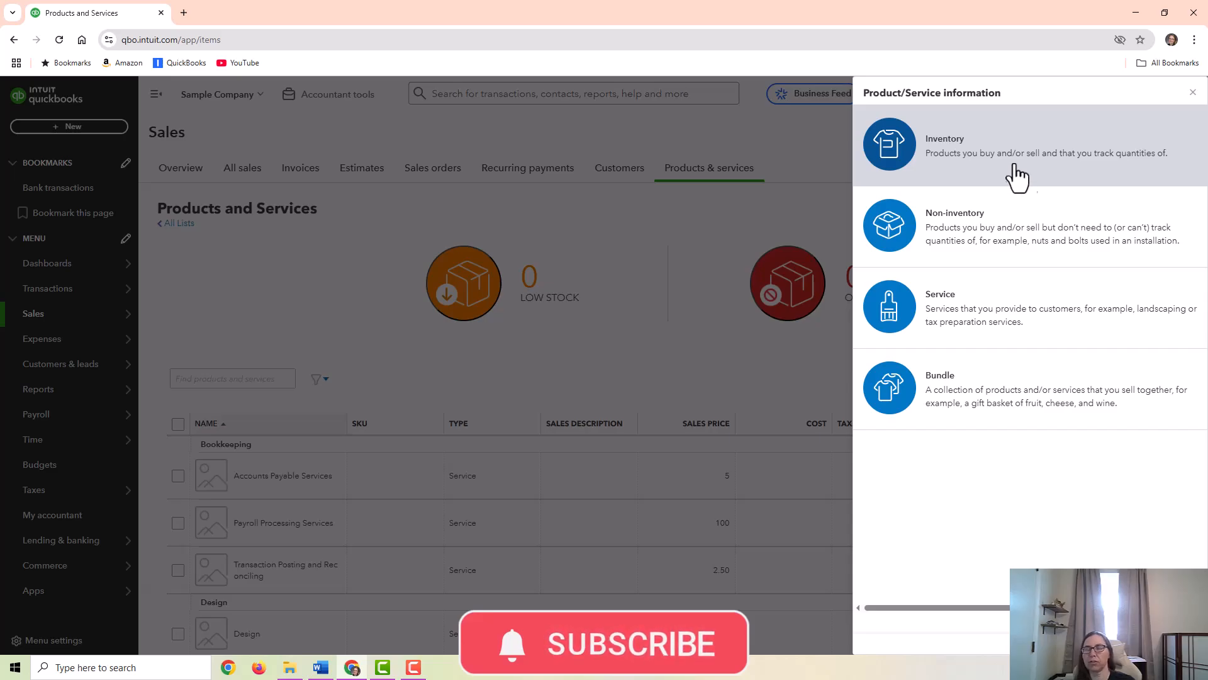
pyautogui.moveTo(1063, 158)
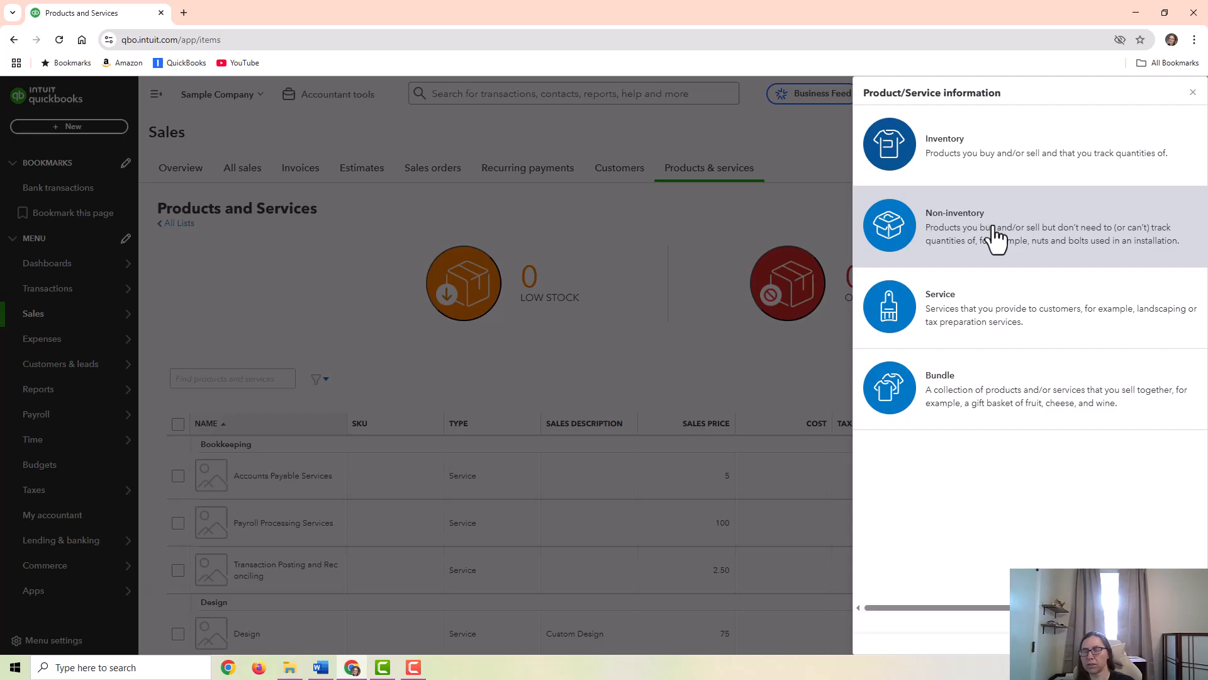
pyautogui.moveTo(984, 303)
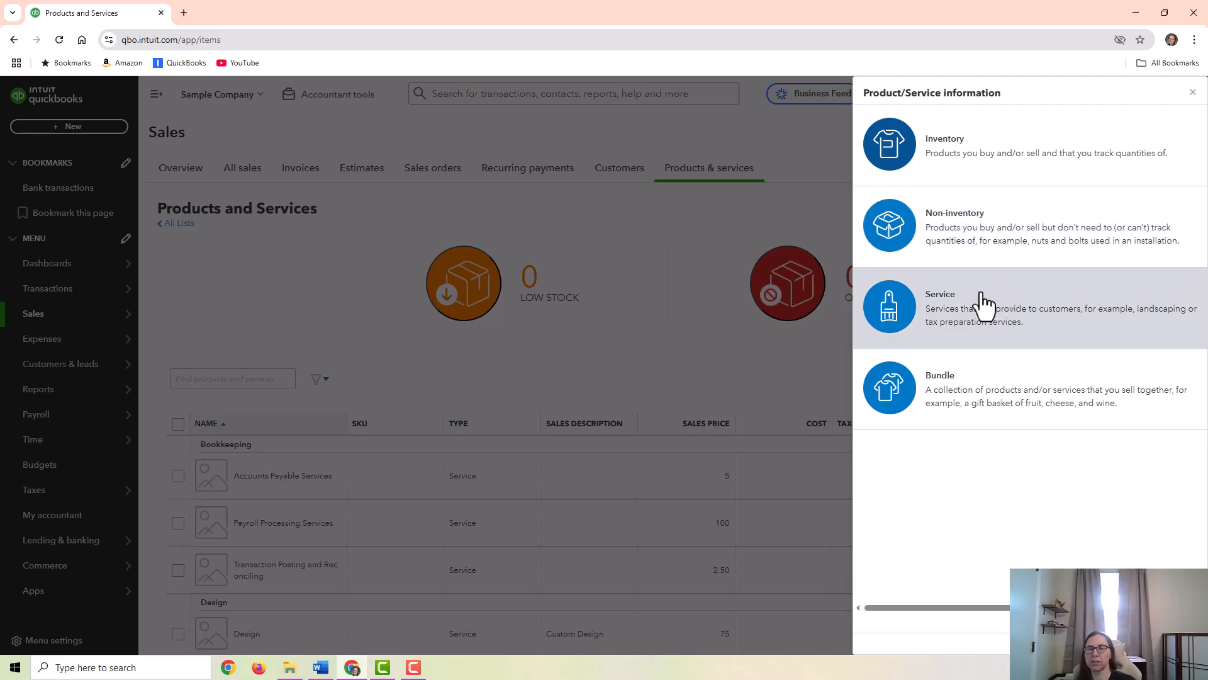
pyautogui.moveTo(1017, 302)
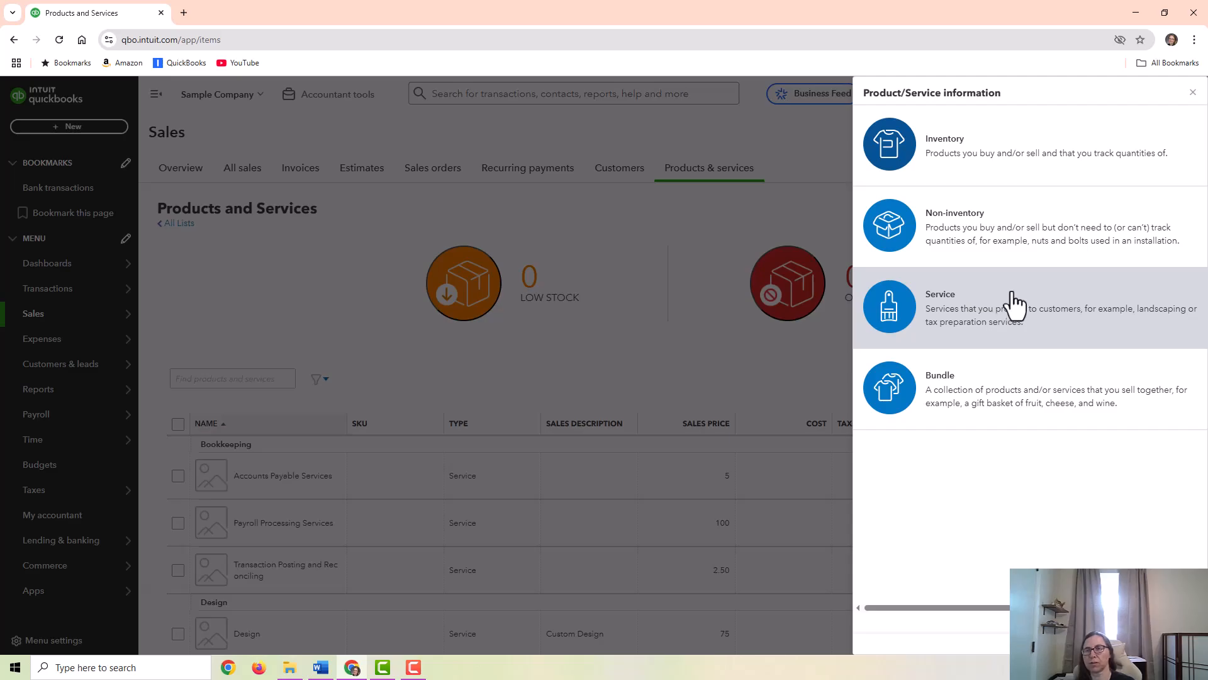
pyautogui.moveTo(1042, 370)
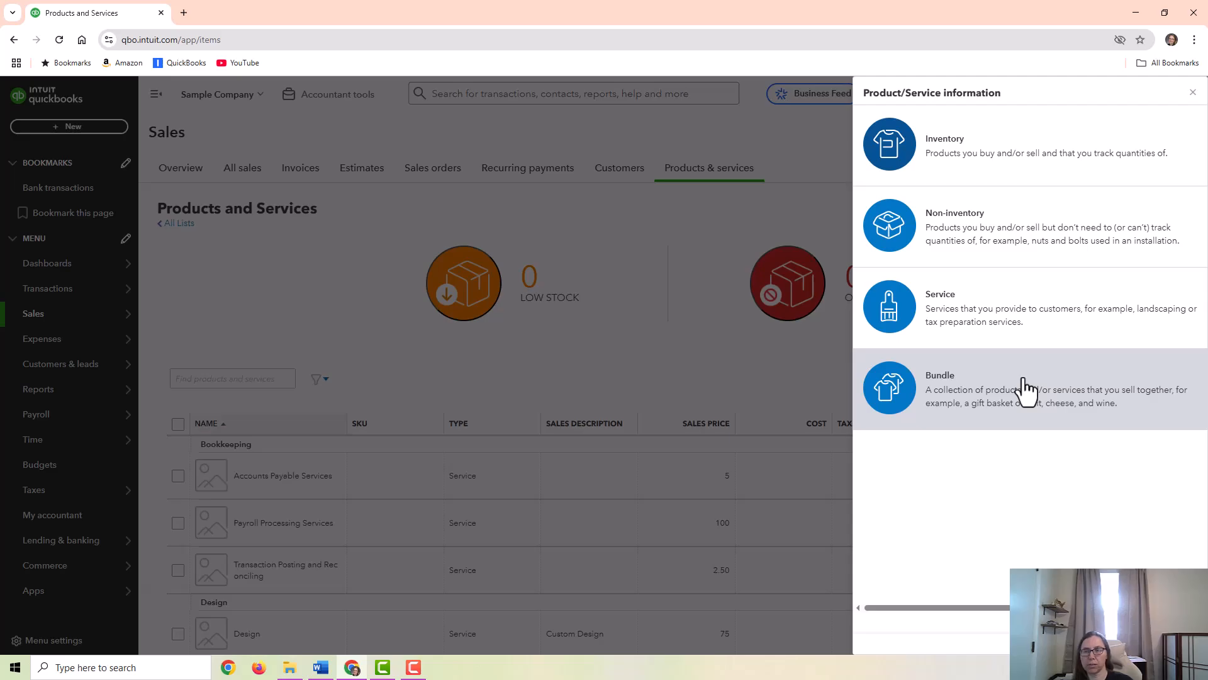
pyautogui.moveTo(1193, 103)
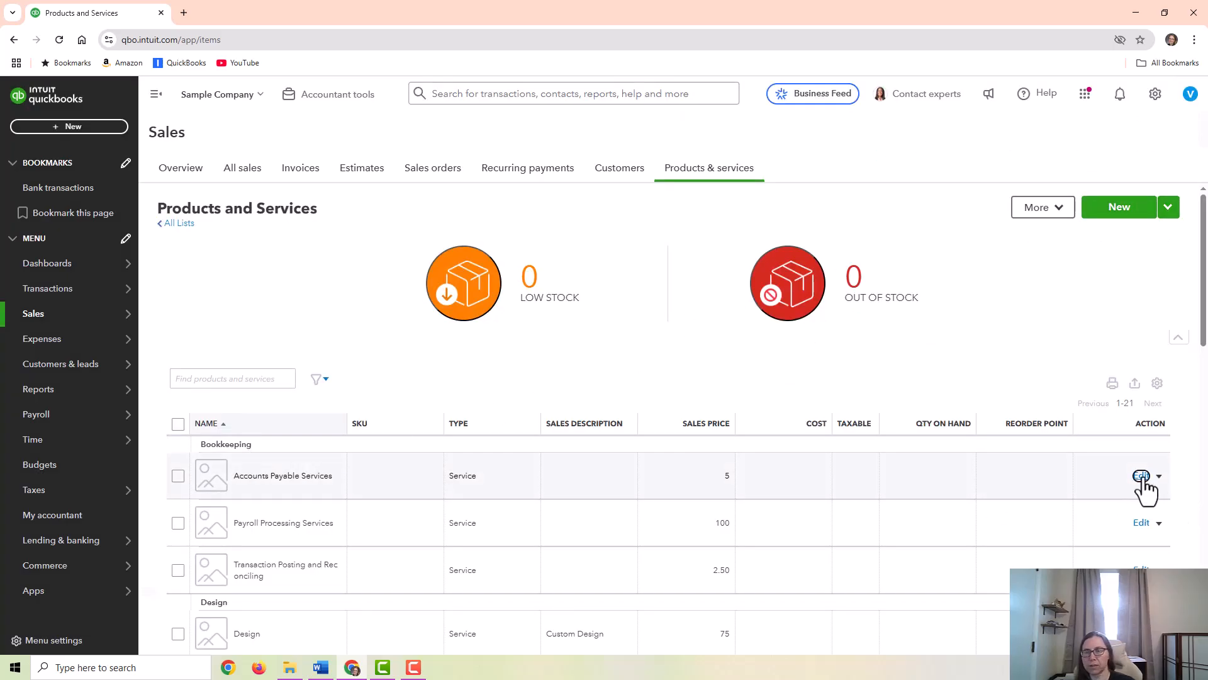
pyautogui.click(1141, 476)
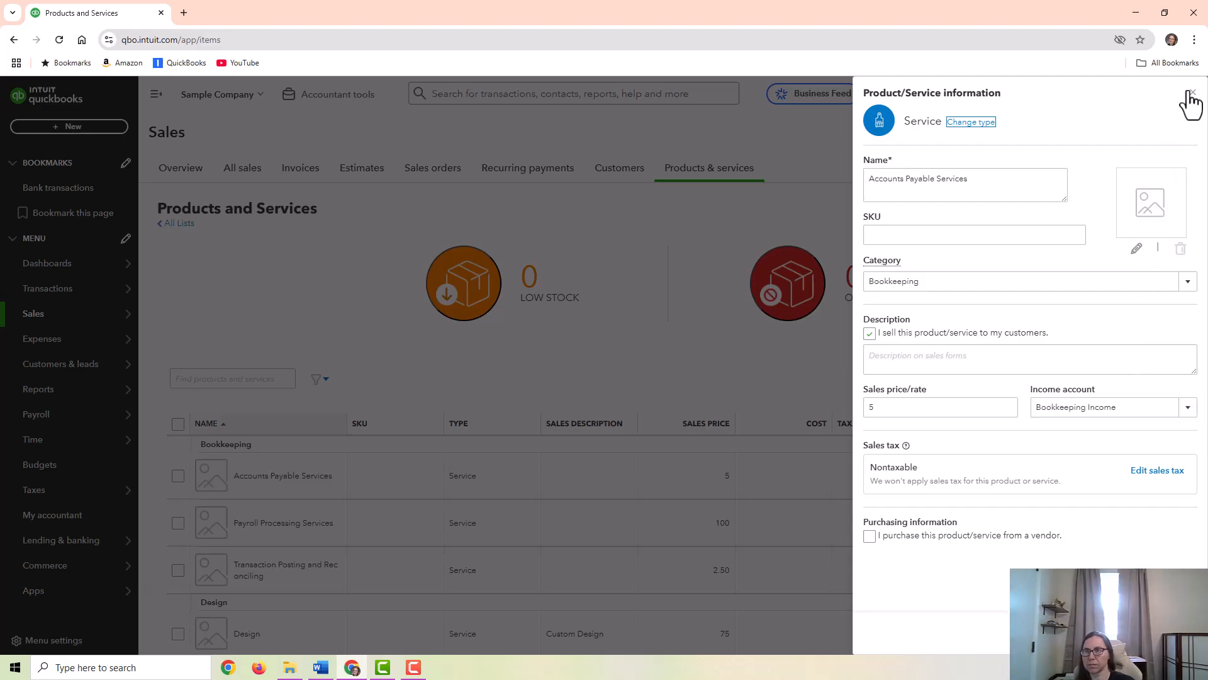
pyautogui.click(1191, 94)
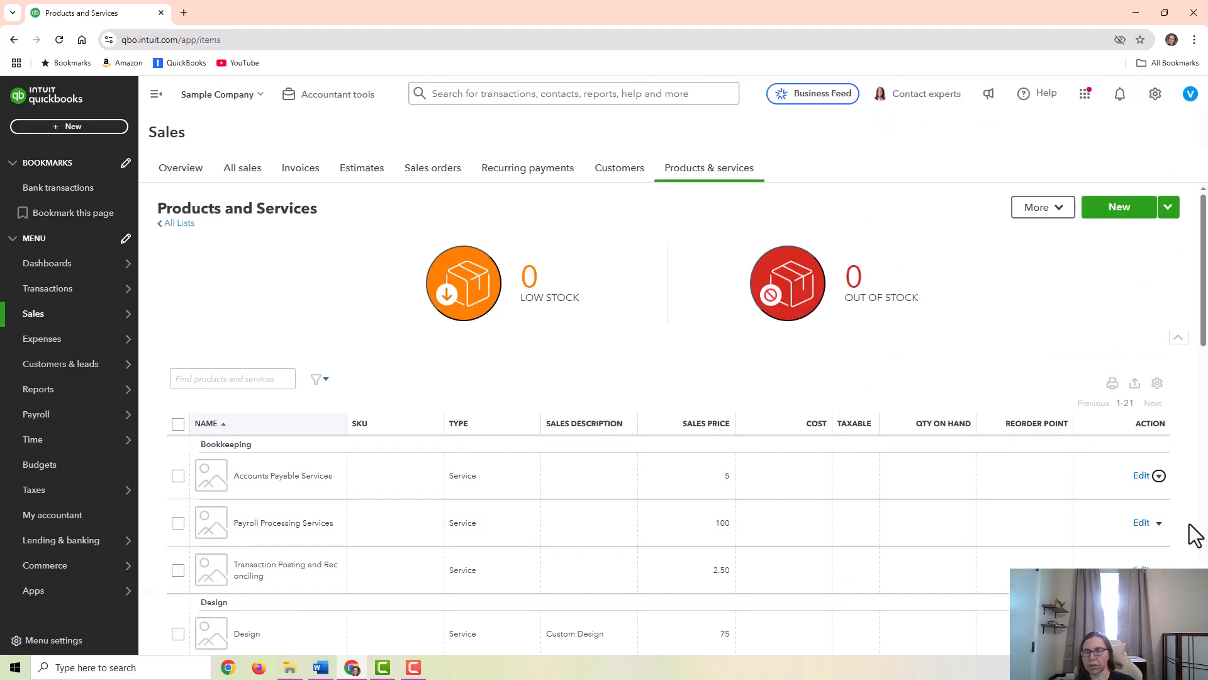
pyautogui.click(1141, 523)
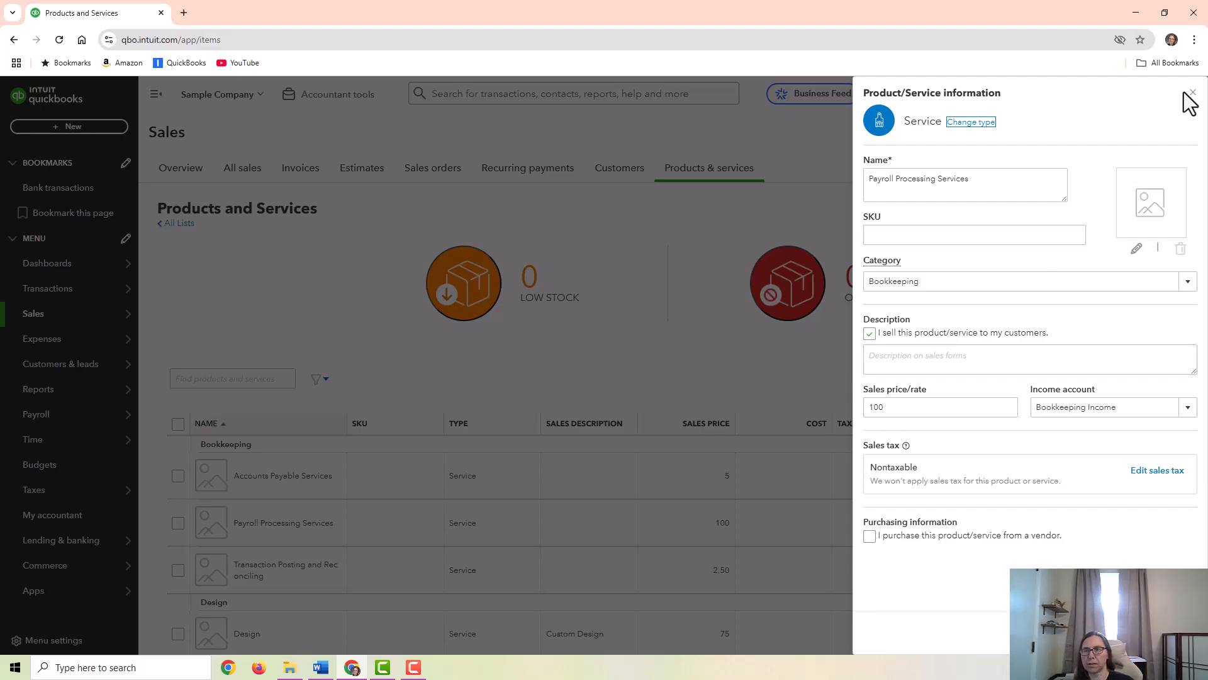
pyautogui.click(1191, 93)
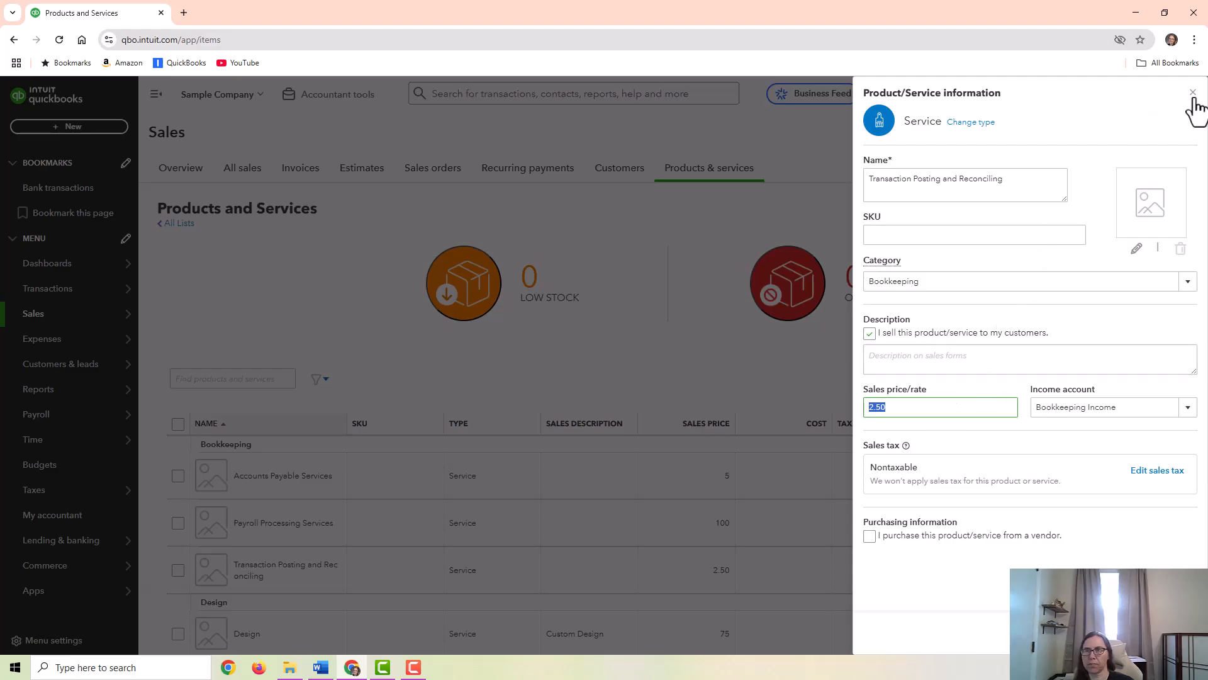
pyautogui.click(1192, 92)
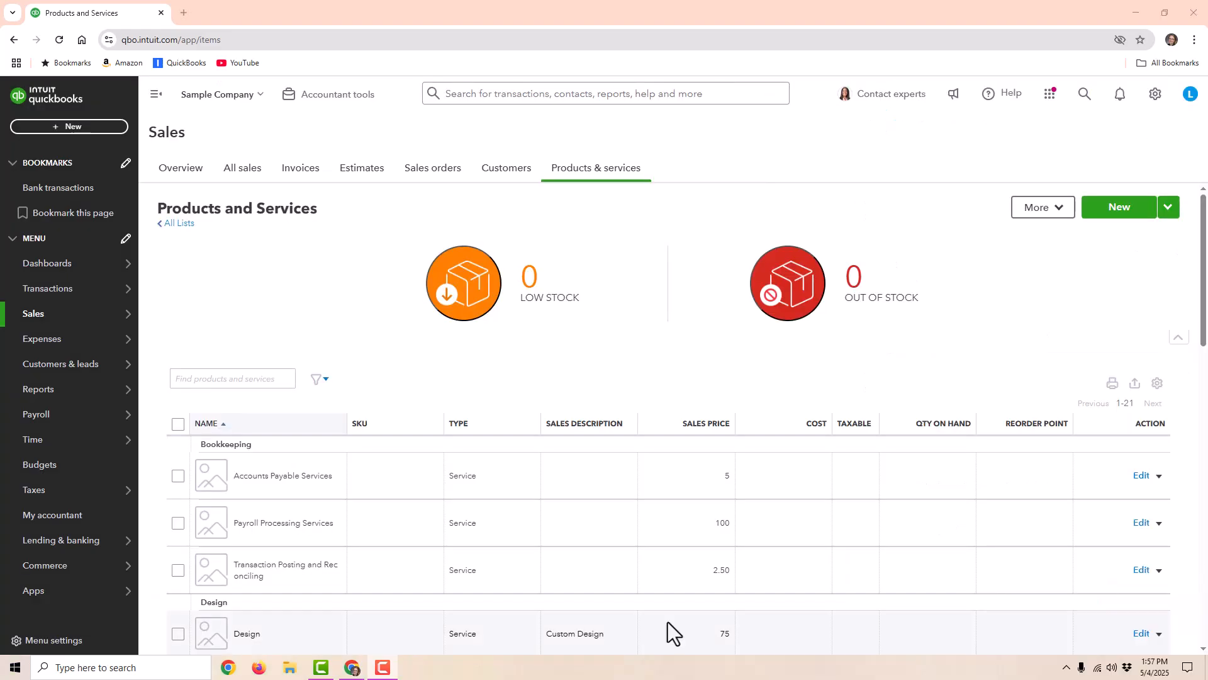
pyautogui.moveTo(566, 430)
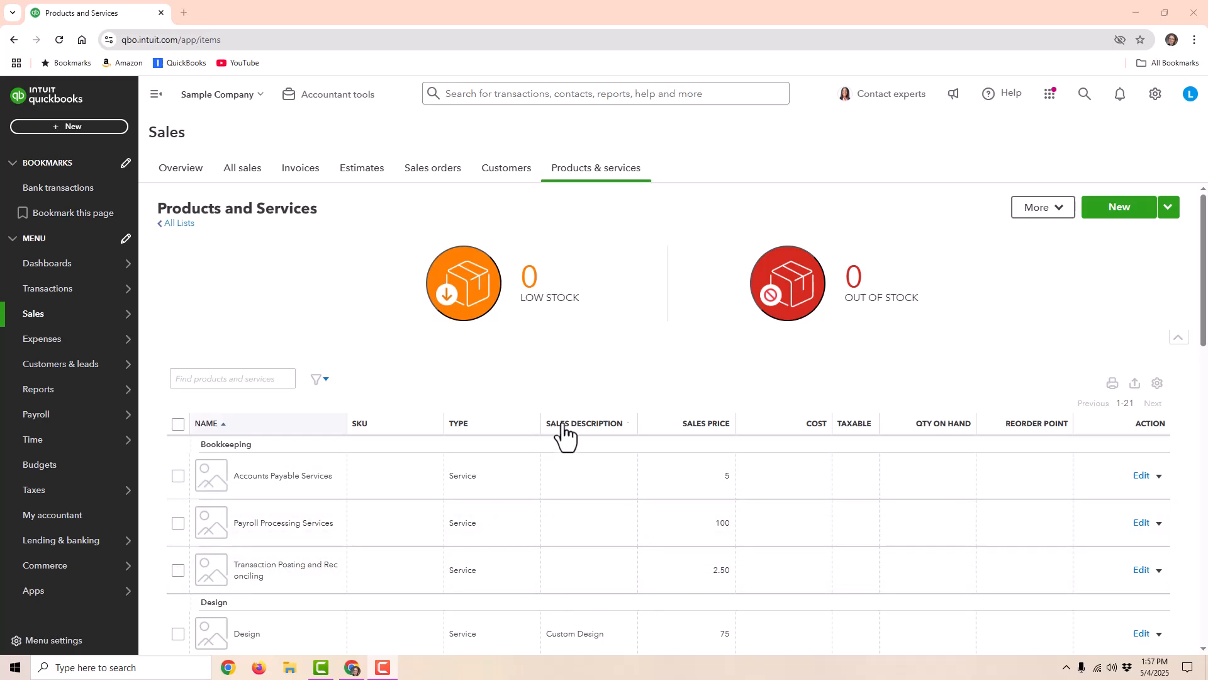
pyautogui.moveTo(608, 411)
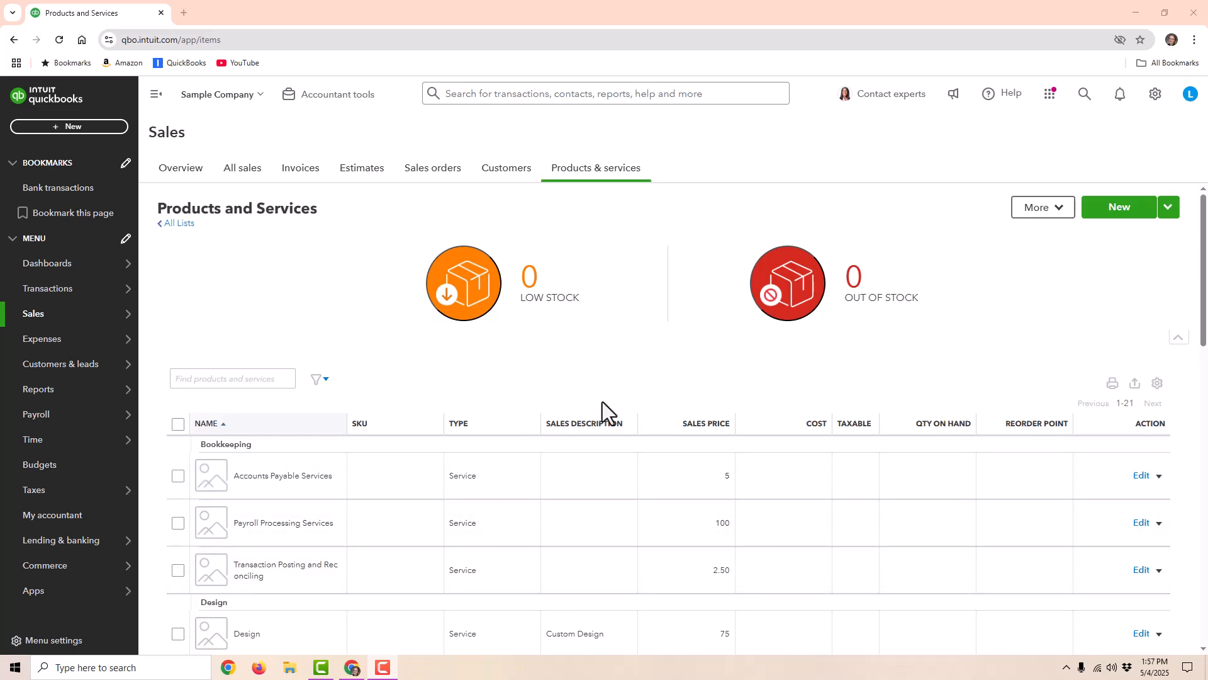
pyautogui.moveTo(685, 431)
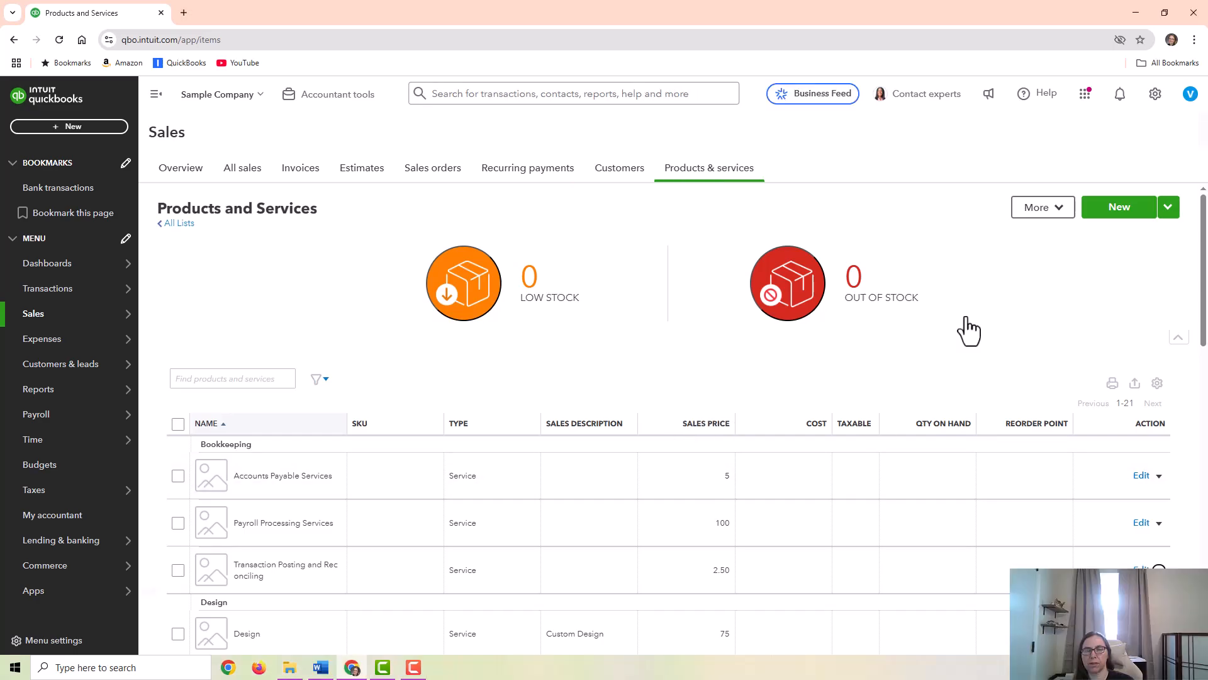
pyautogui.moveTo(1101, 237)
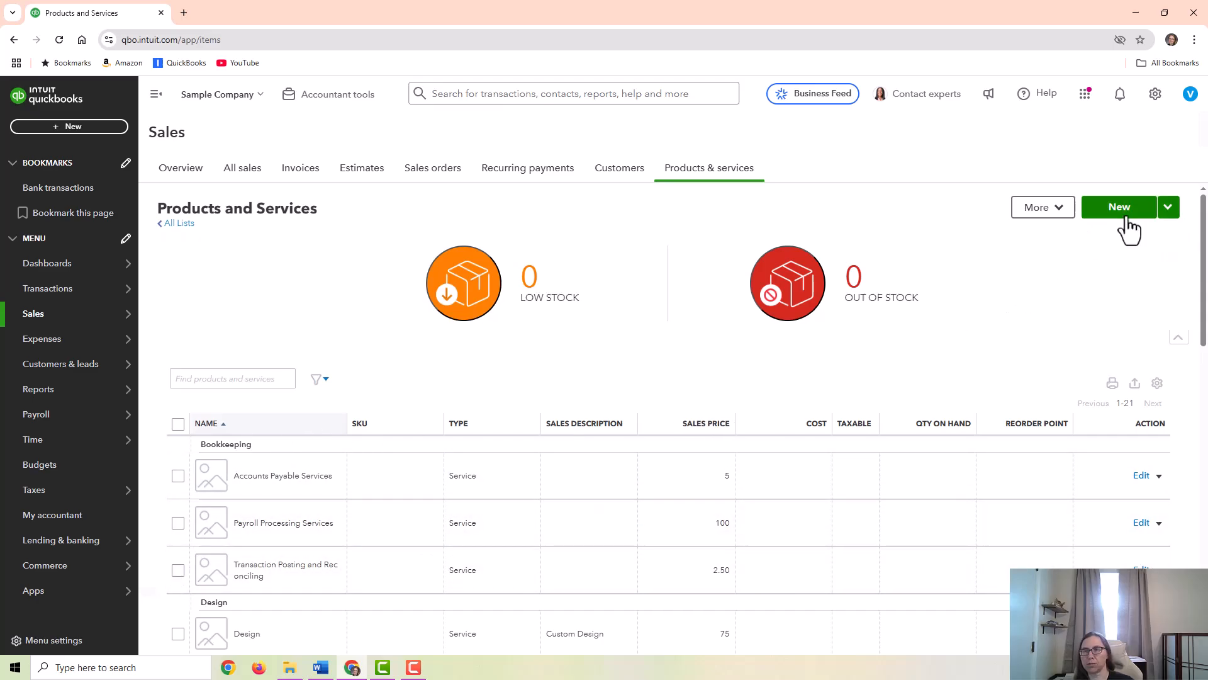
# Start a new bundle item named 'Monthly Bookkeeping Services'
pyautogui.click(1118, 207)
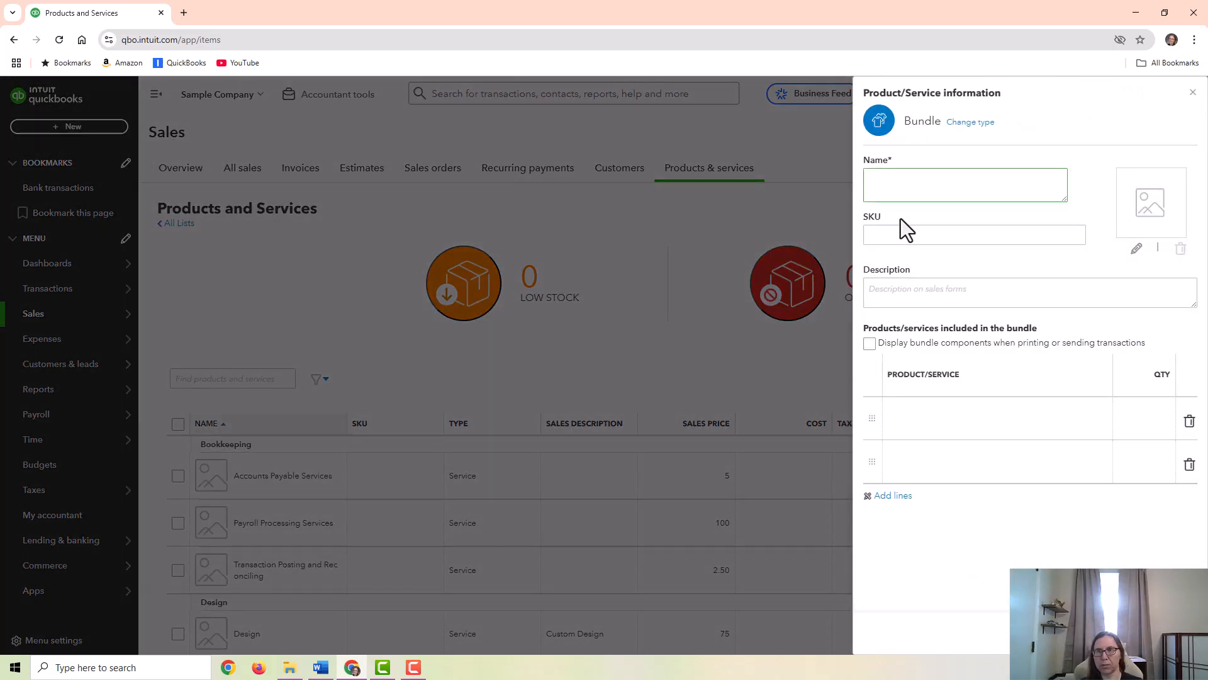
pyautogui.write('MOnth')
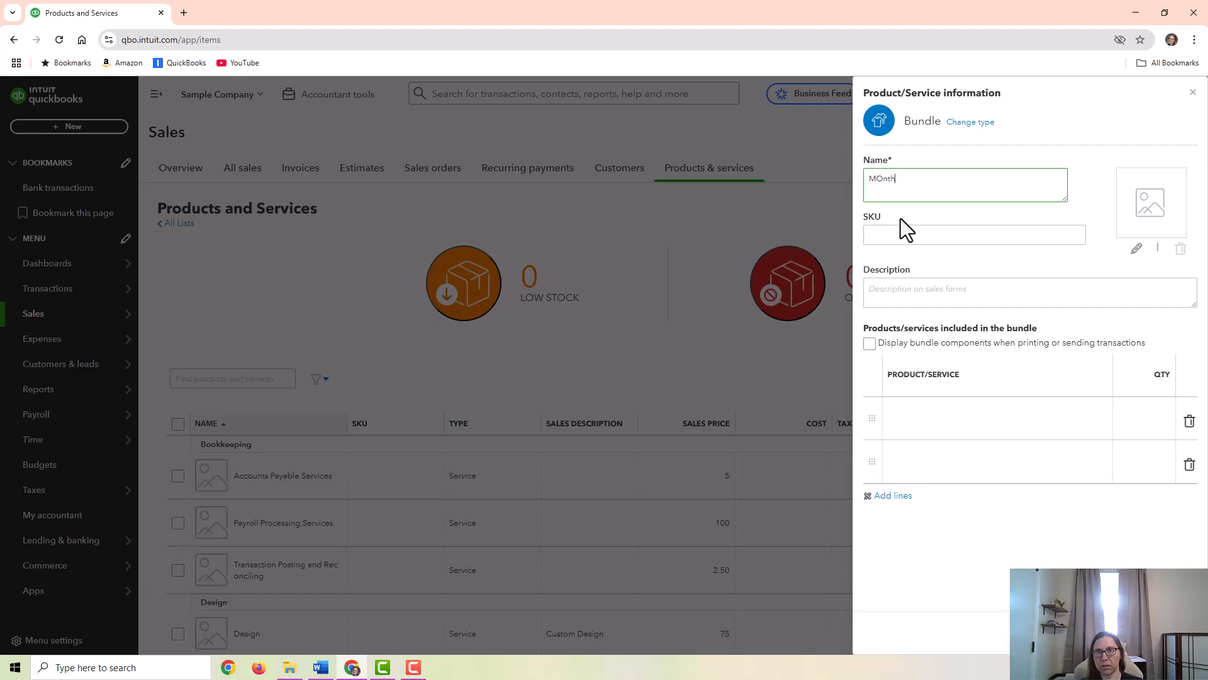
pyautogui.write('Monthly Bookkeeping Services')
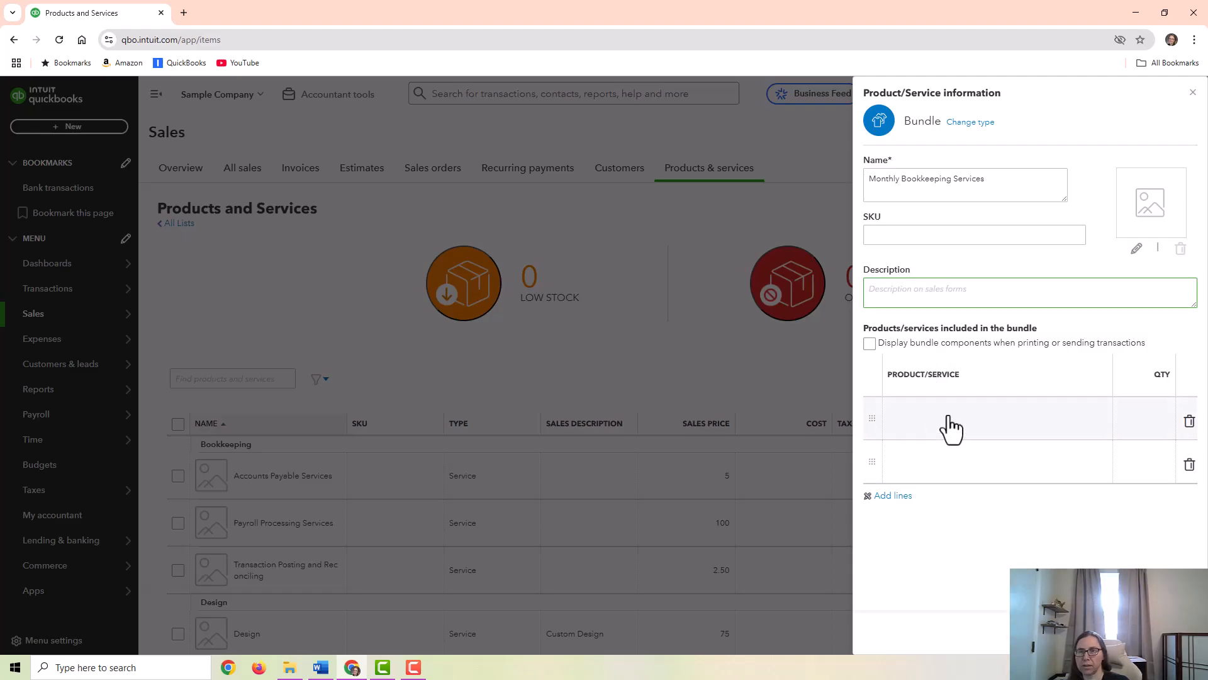
# Add Transaction Posting and Reconciling and Accounts Payable Services as bundle components
pyautogui.click(953, 424)
pyautogui.write('Bookkeeping:Transaction Posting and Reconcilin')
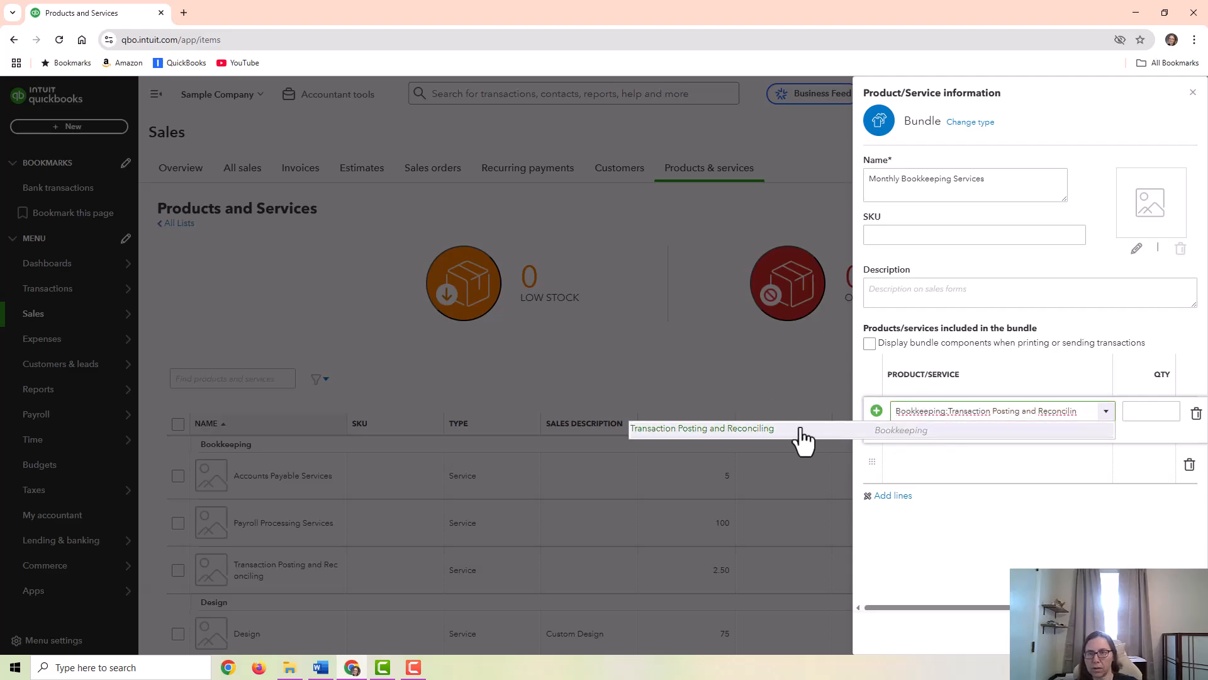
pyautogui.click(702, 428)
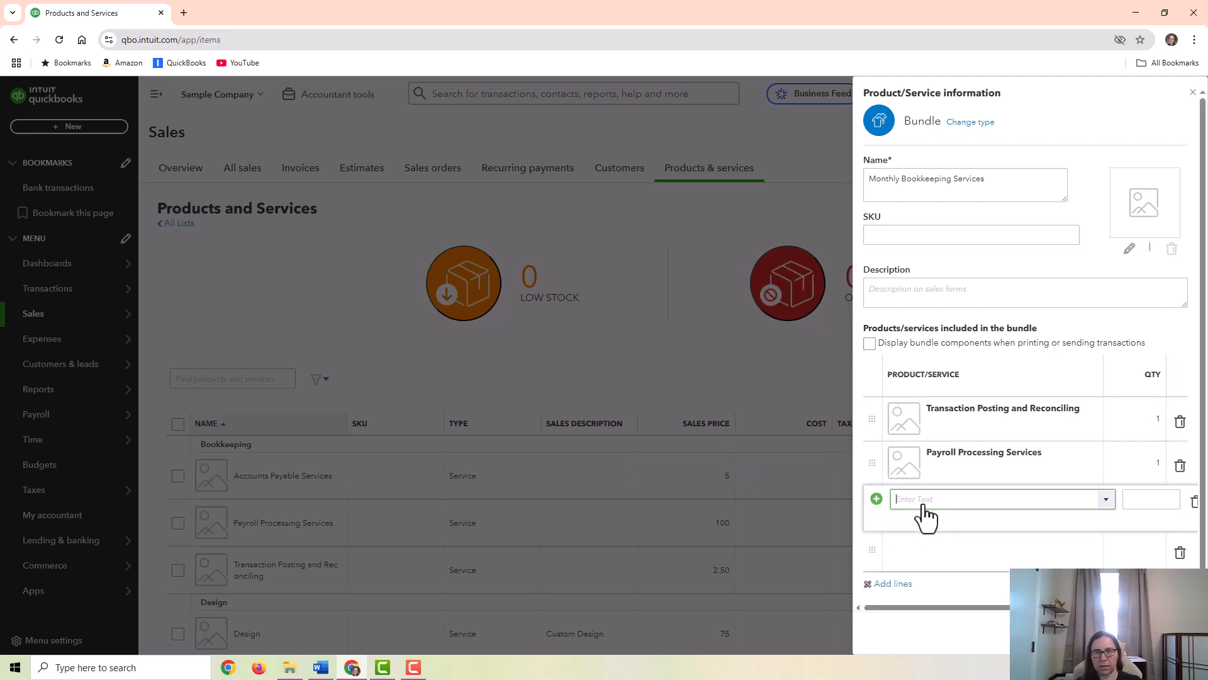
pyautogui.click(901, 518)
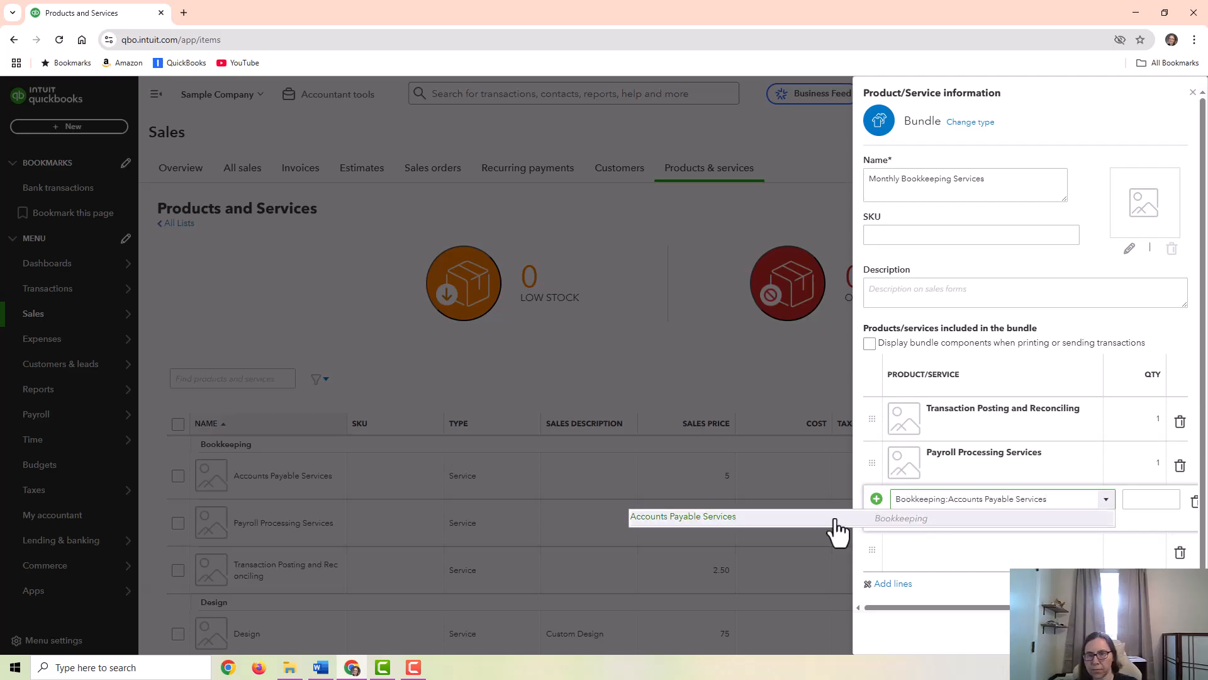
pyautogui.click(683, 516)
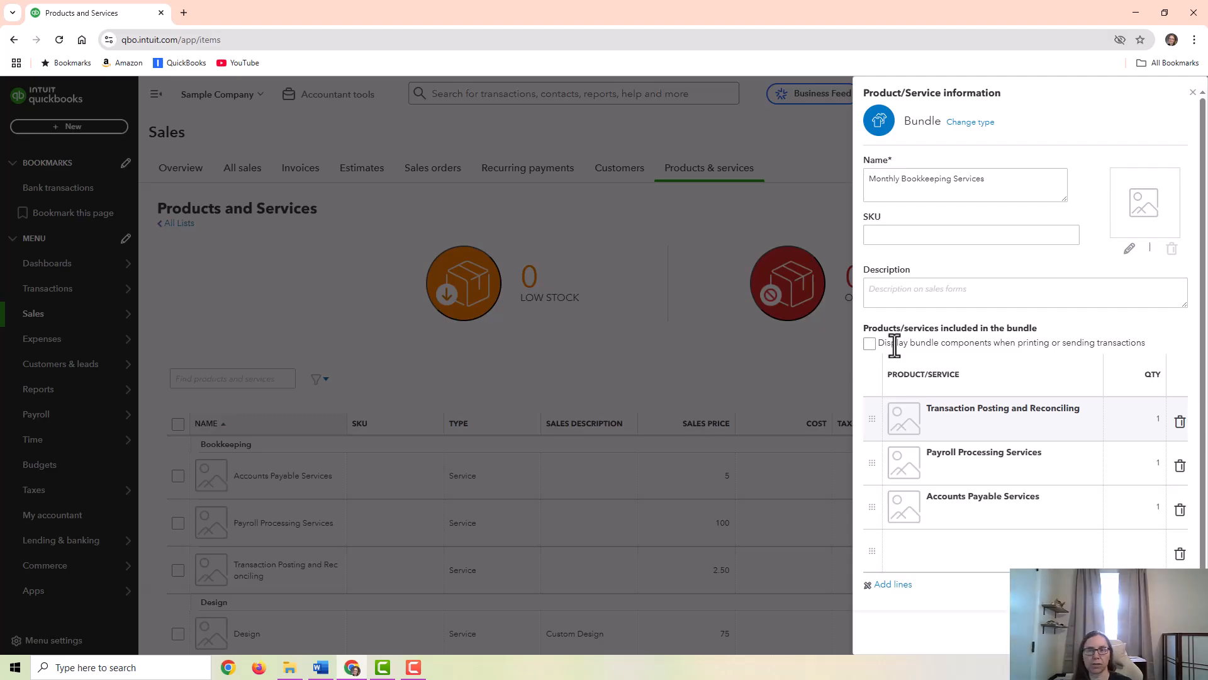
# Toggle the bundle's display-components option on and off, then save the bundle
pyautogui.click(869, 343)
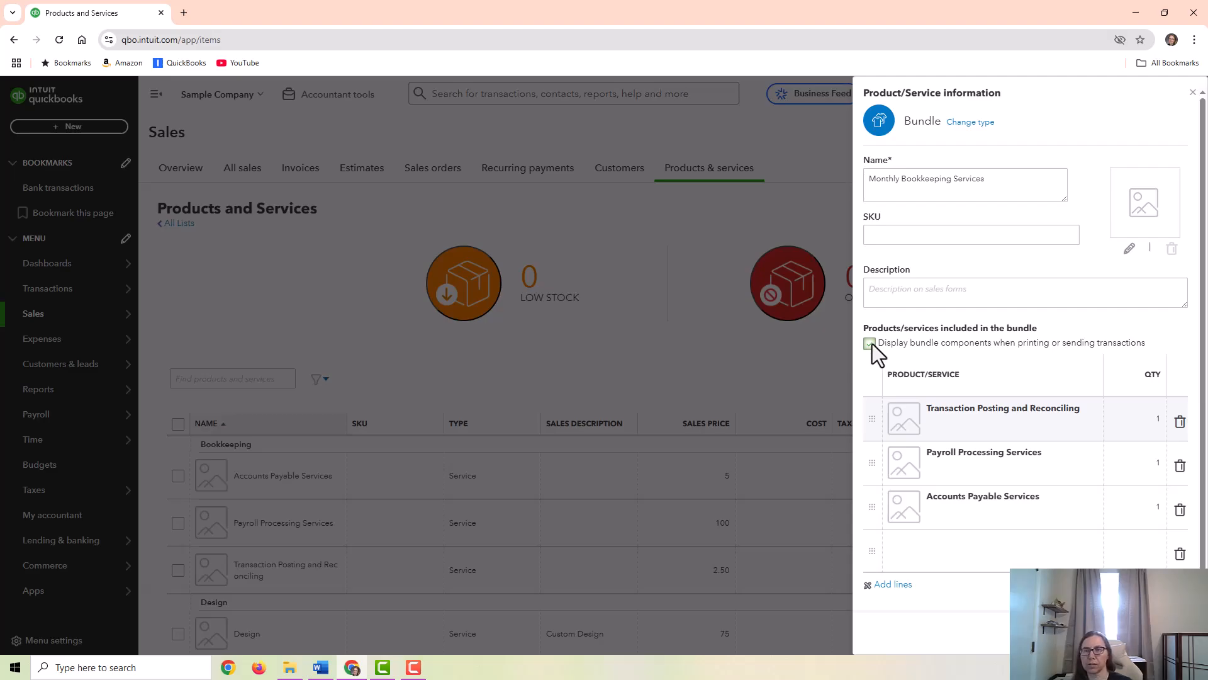
pyautogui.click(869, 344)
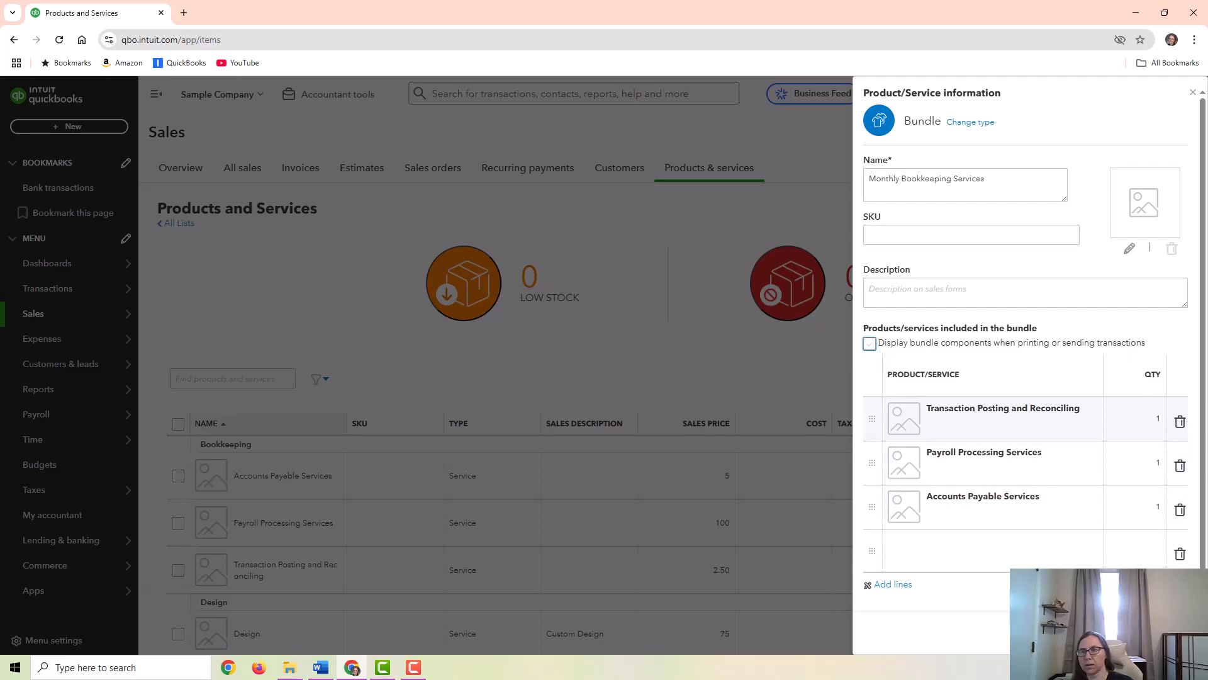
pyautogui.click(1193, 92)
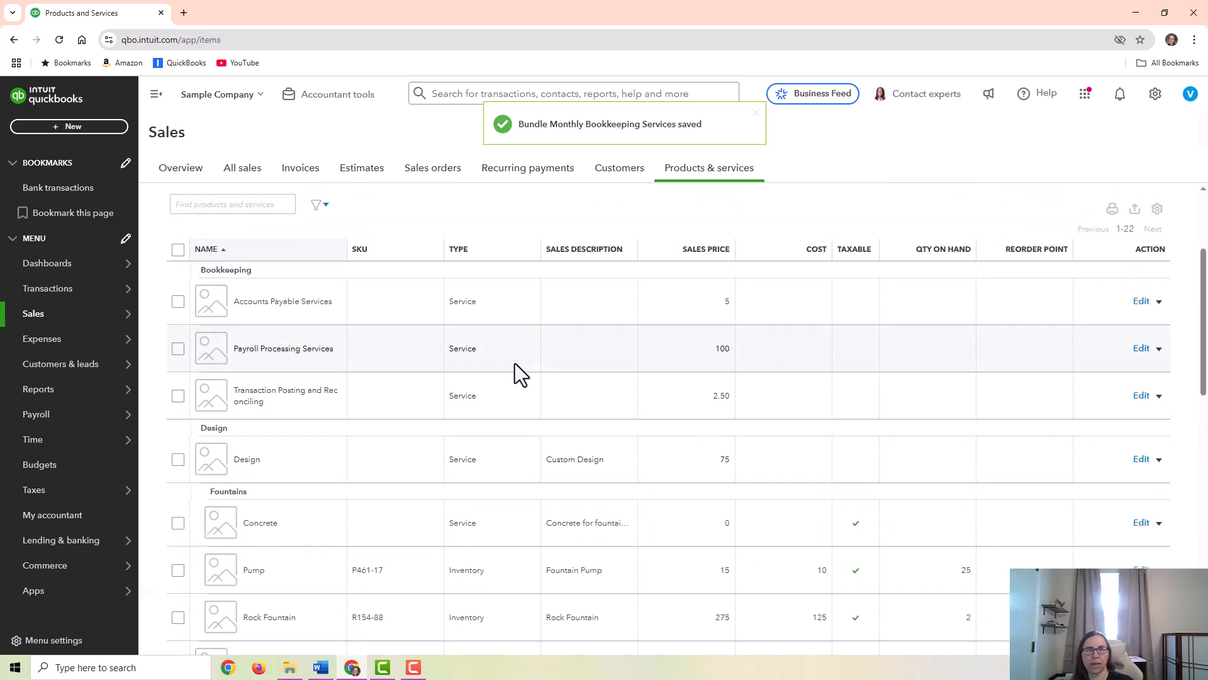
pyautogui.moveTo(68, 127)
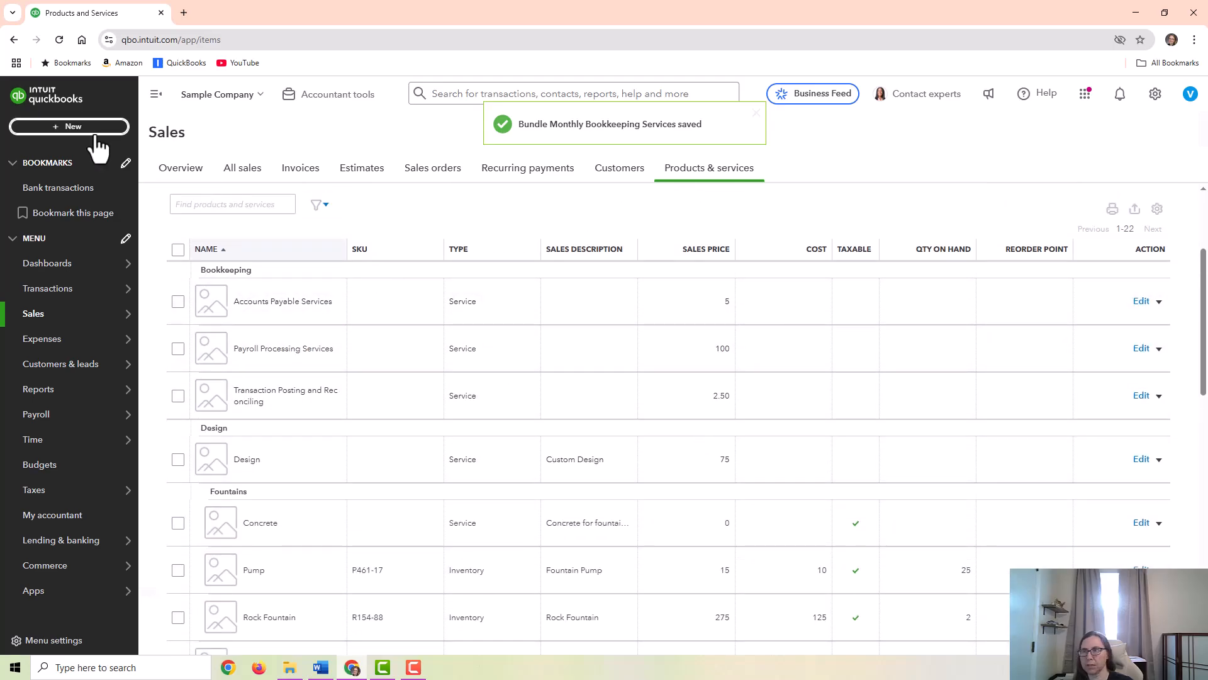
# Create a new estimate from the + New menu
pyautogui.click(69, 126)
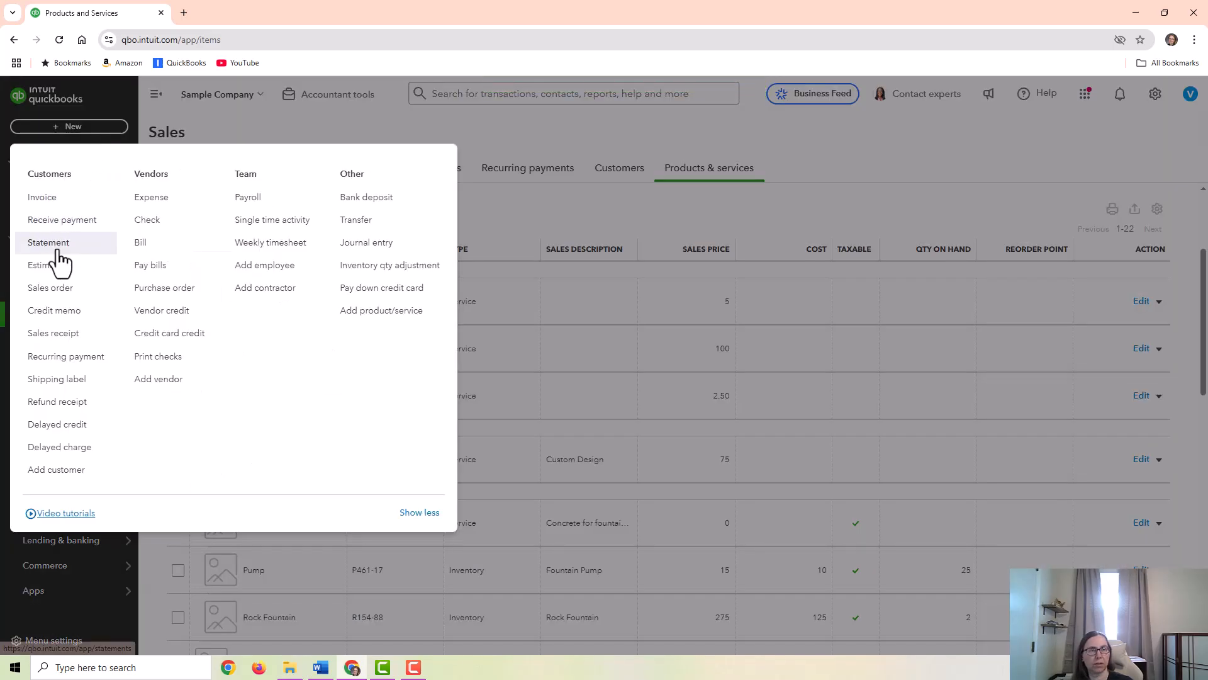
pyautogui.click(40, 265)
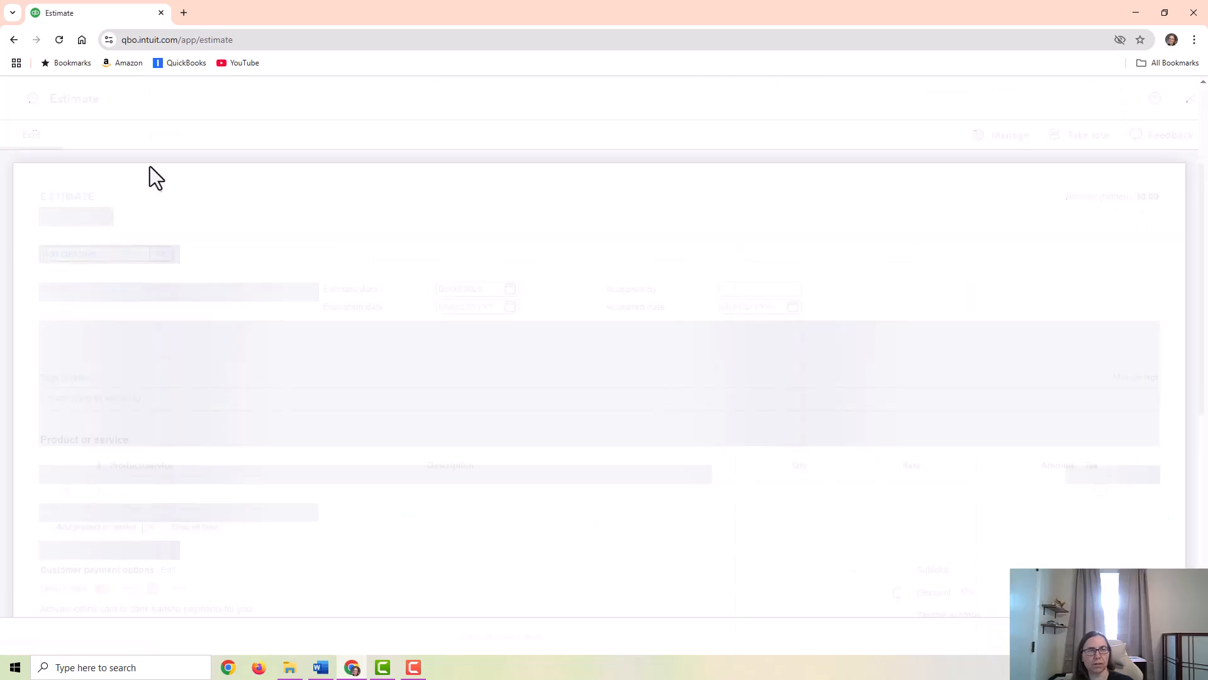
# Select Kate Whelan as the estimate's customer
pyautogui.click(108, 331)
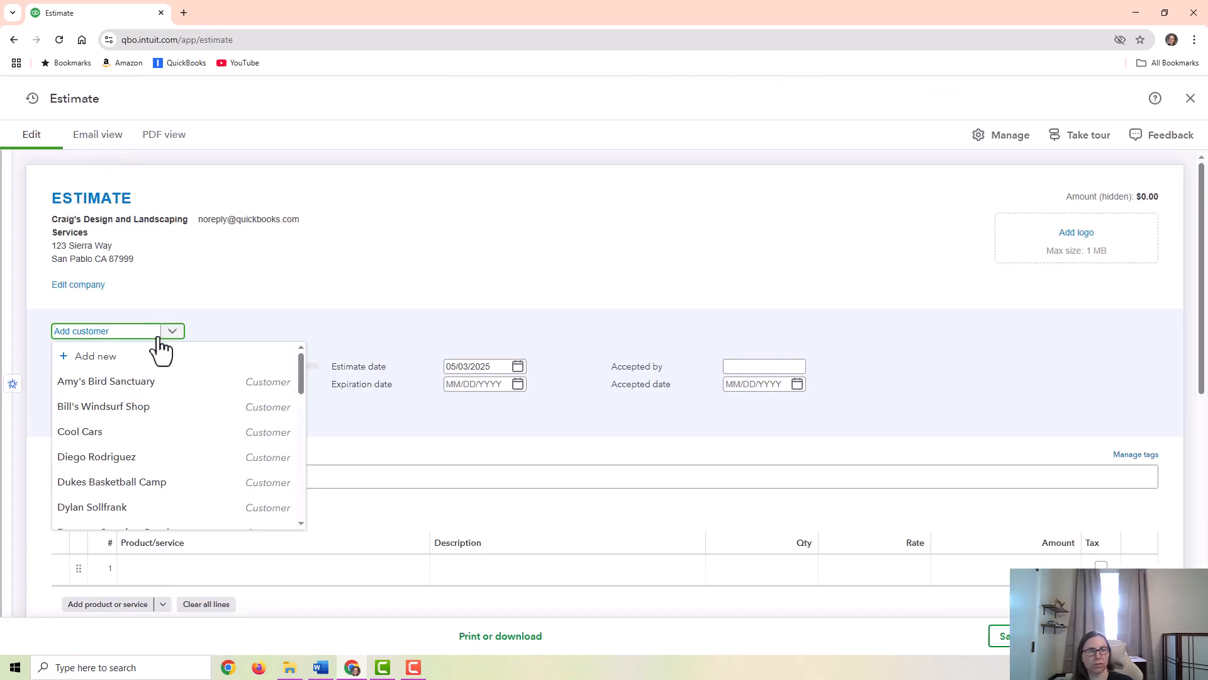
pyautogui.scroll(-3)
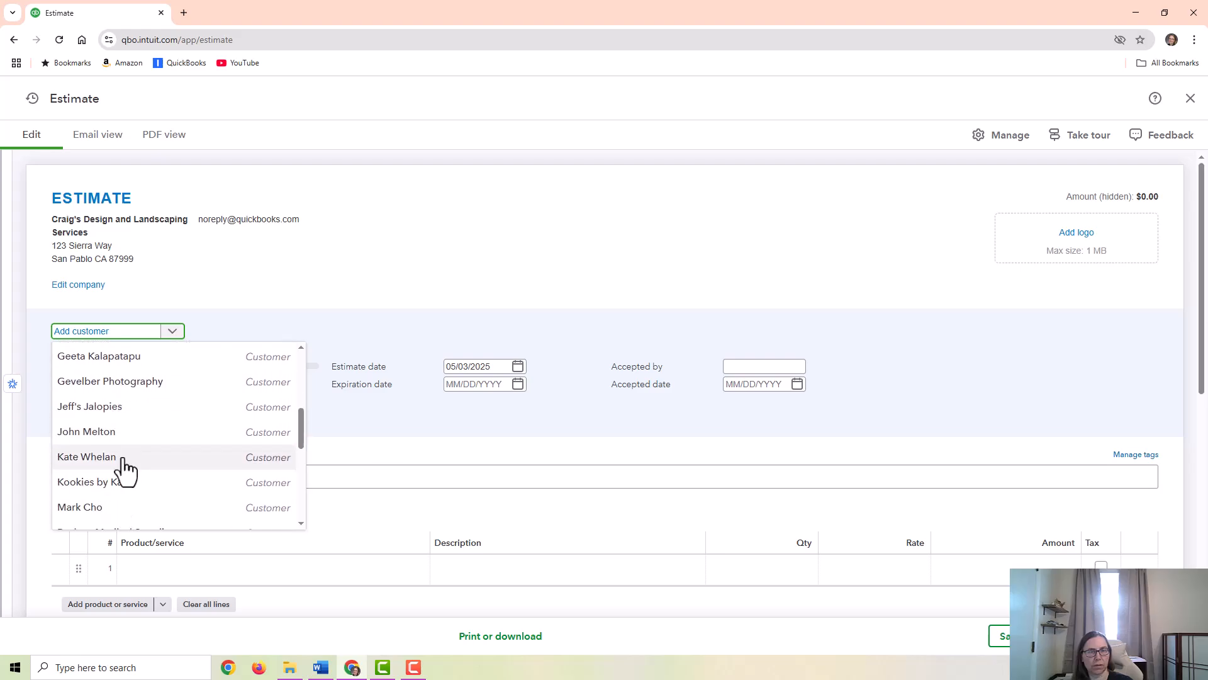
pyautogui.click(86, 456)
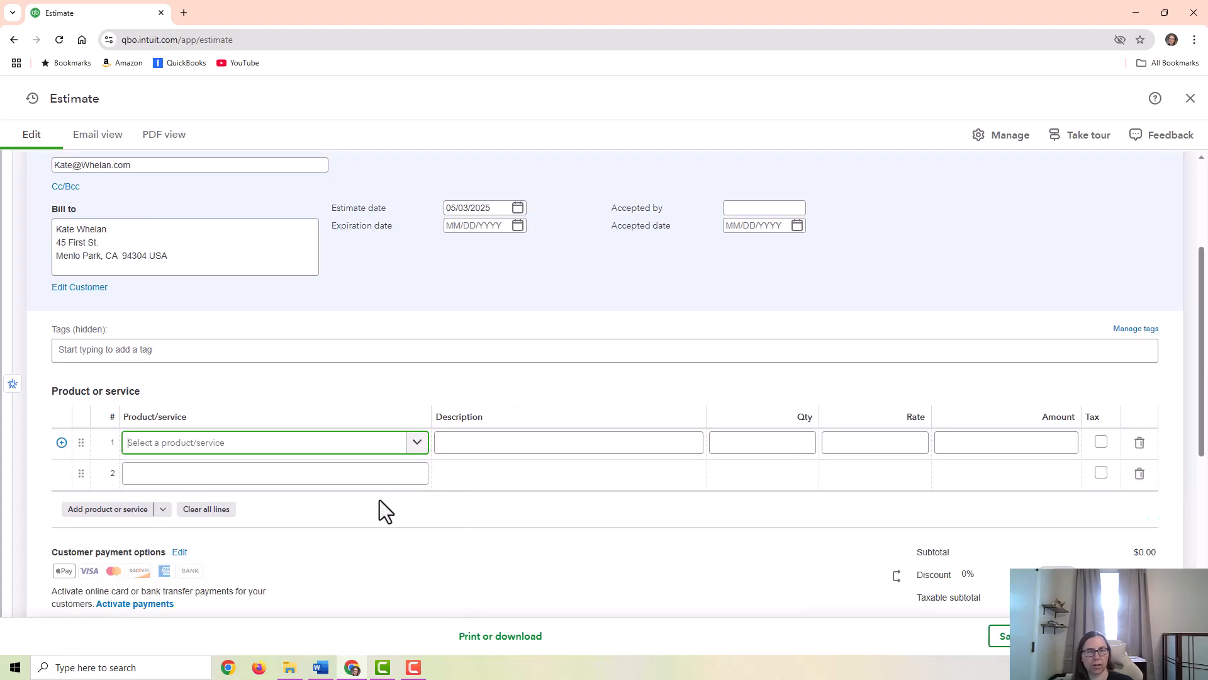
# Put the Monthly Bookkeeping Services bundle on line 1, totalling $107.50
pyautogui.click(273, 441)
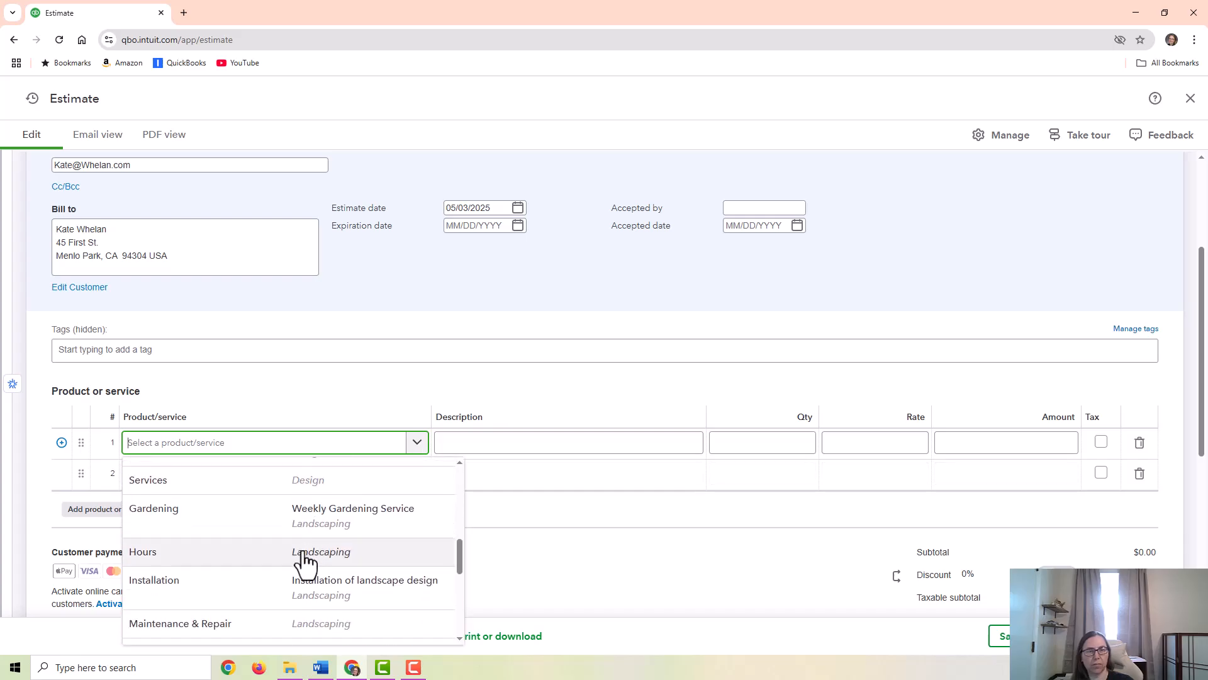
pyautogui.scroll(-3)
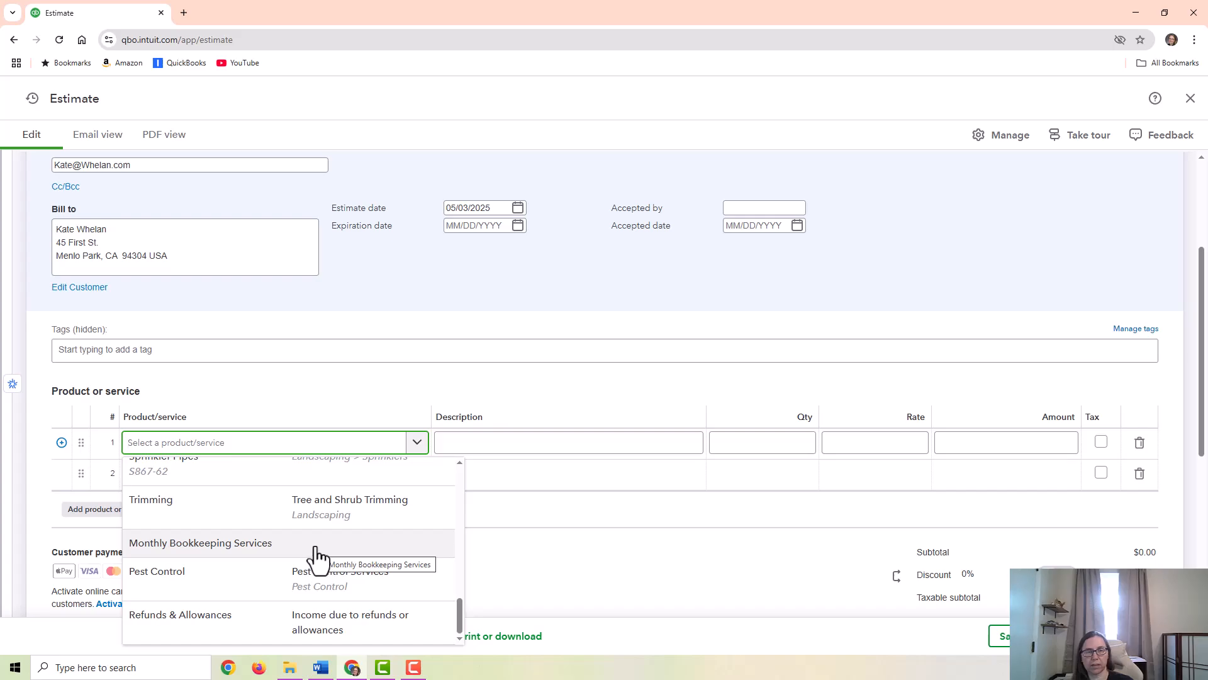
pyautogui.click(199, 542)
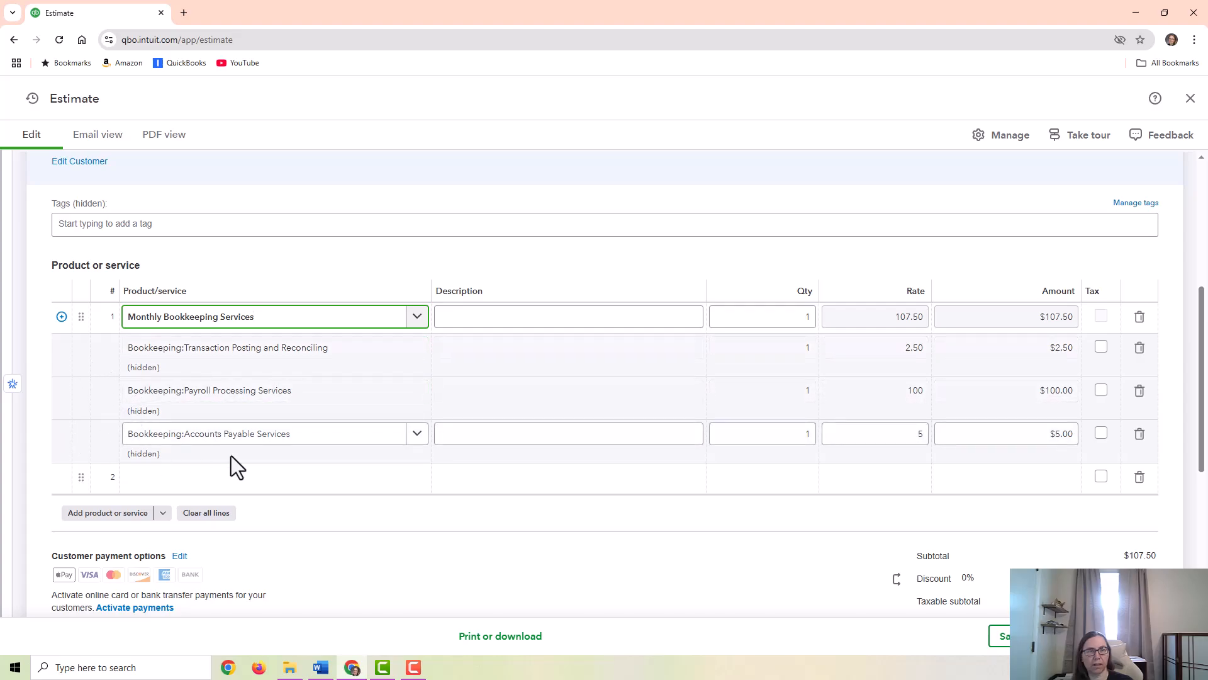
pyautogui.click(269, 347)
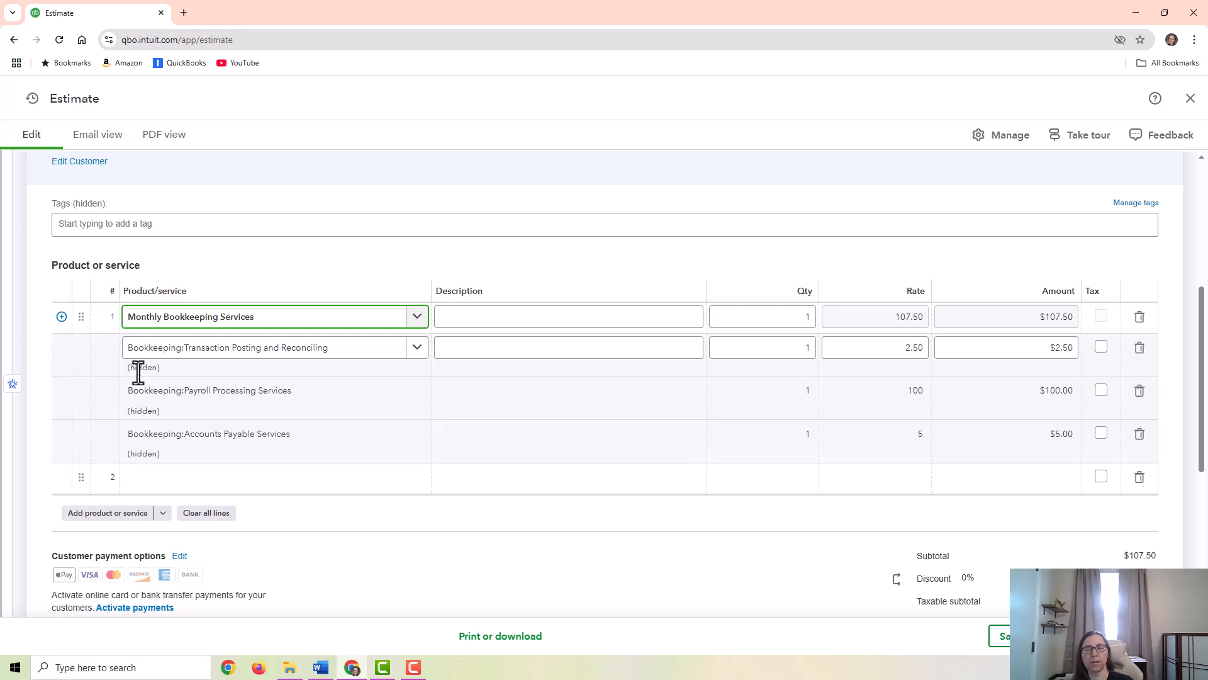
pyautogui.moveTo(301, 380)
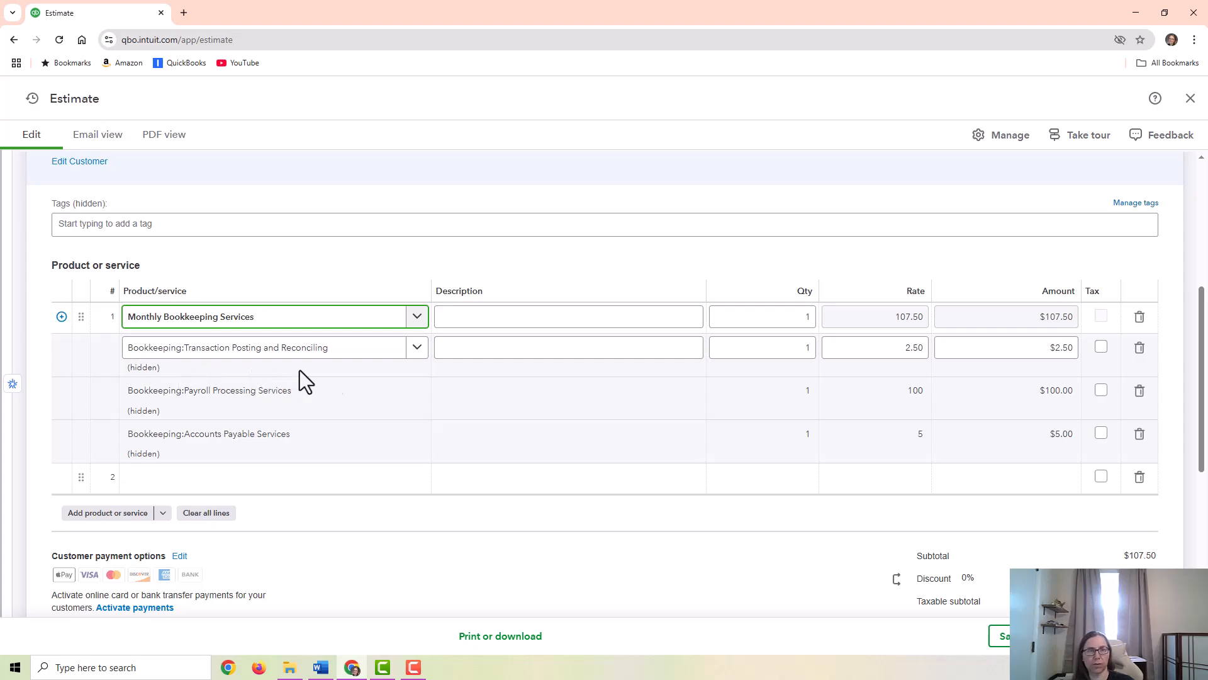
# Set the bundle component quantities to 300, 2 and 20, bringing the total to $1,050.00
pyautogui.click(761, 347)
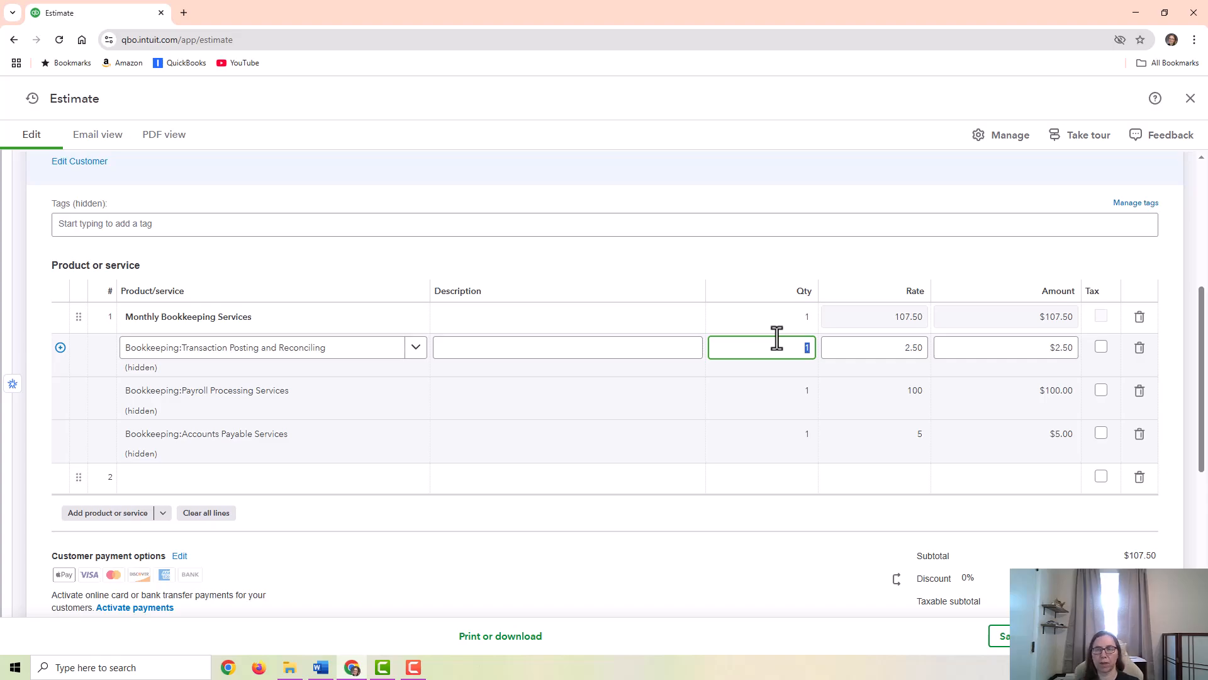
pyautogui.write('300')
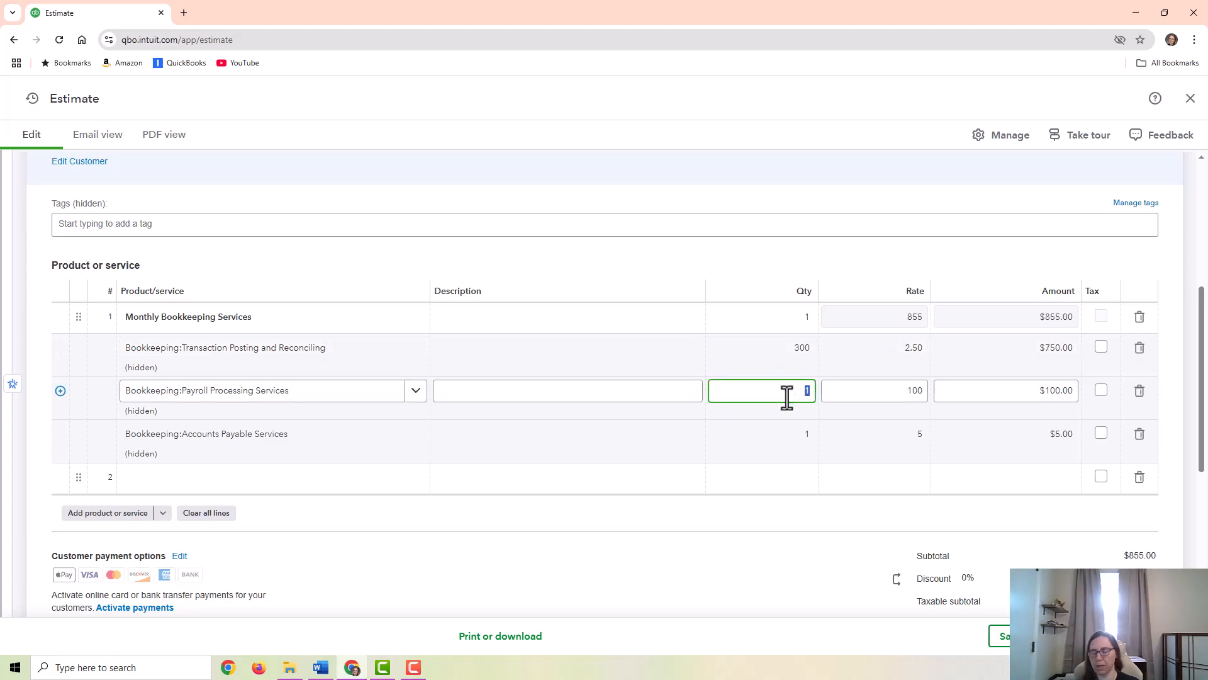
pyautogui.write('2')
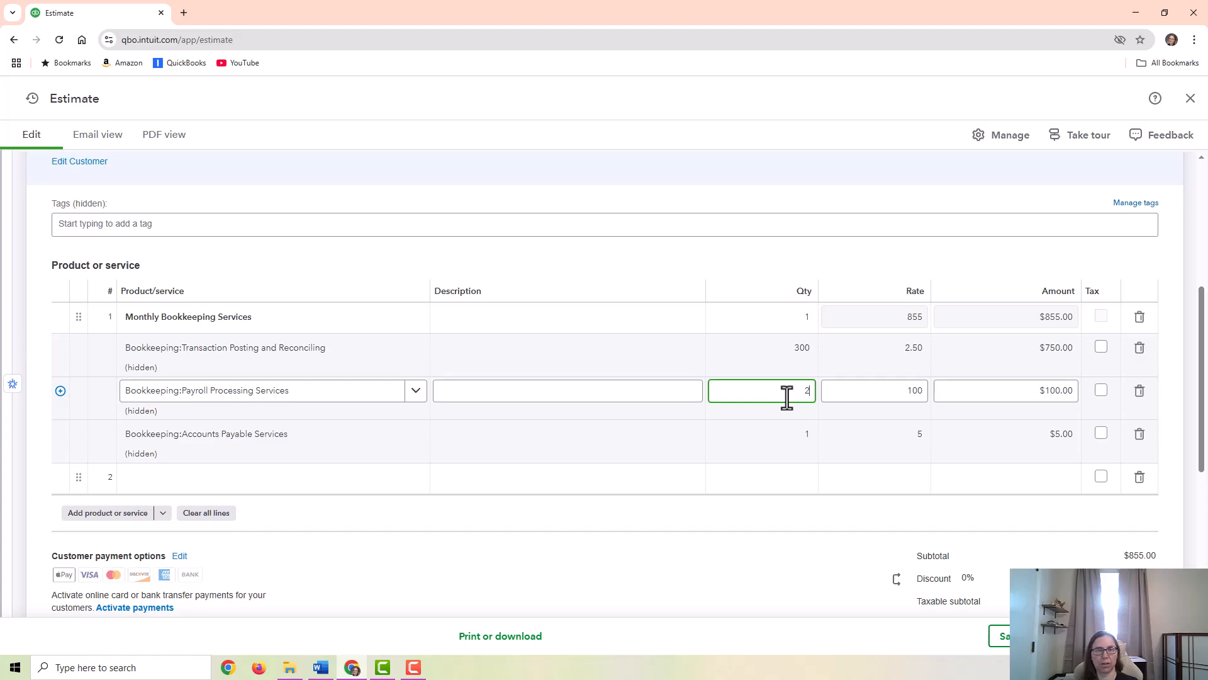
pyautogui.write('2')
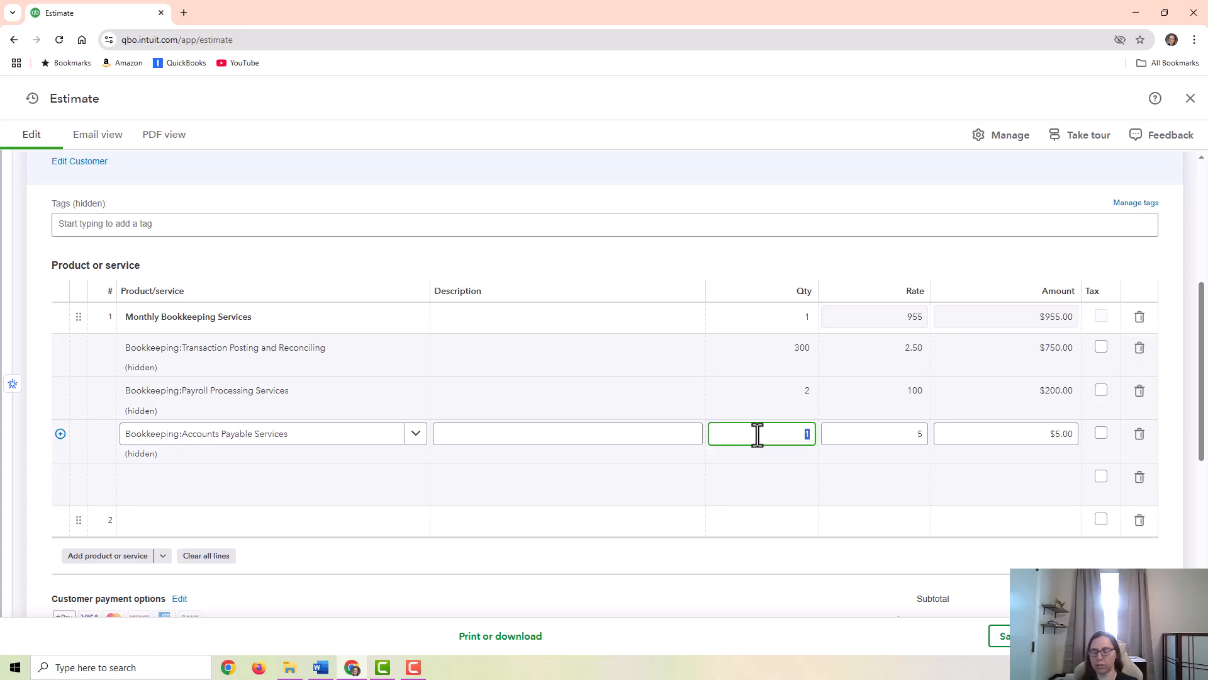
pyautogui.write('20')
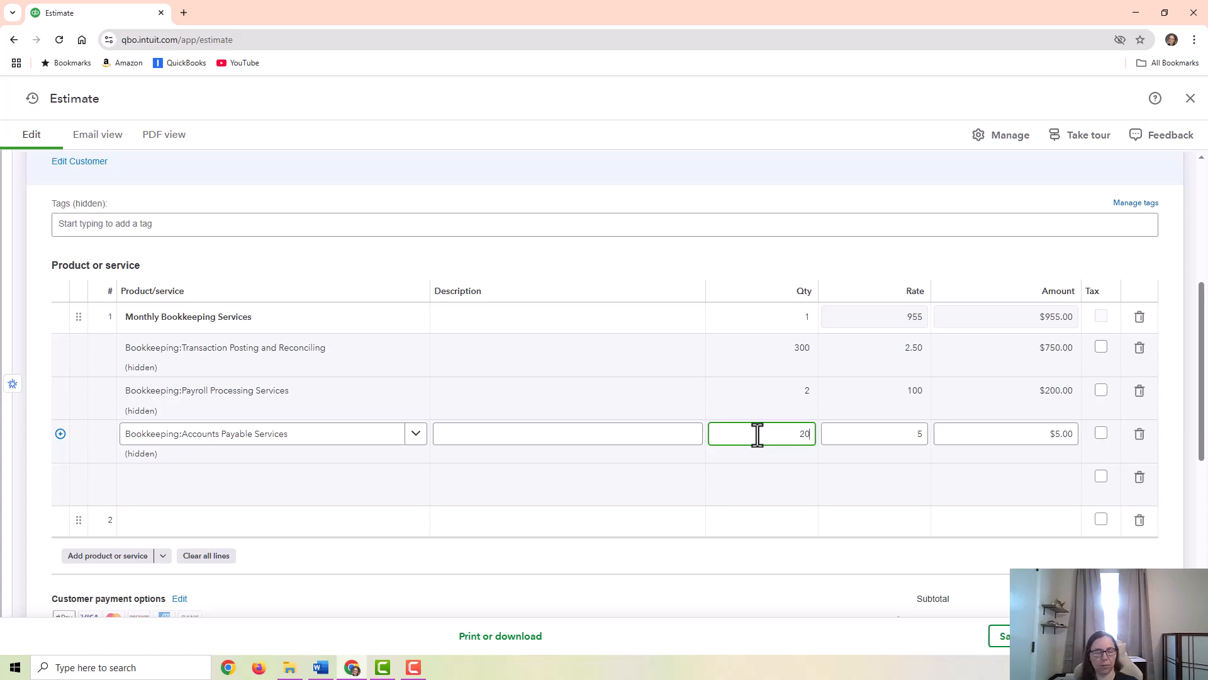
pyautogui.click(874, 432)
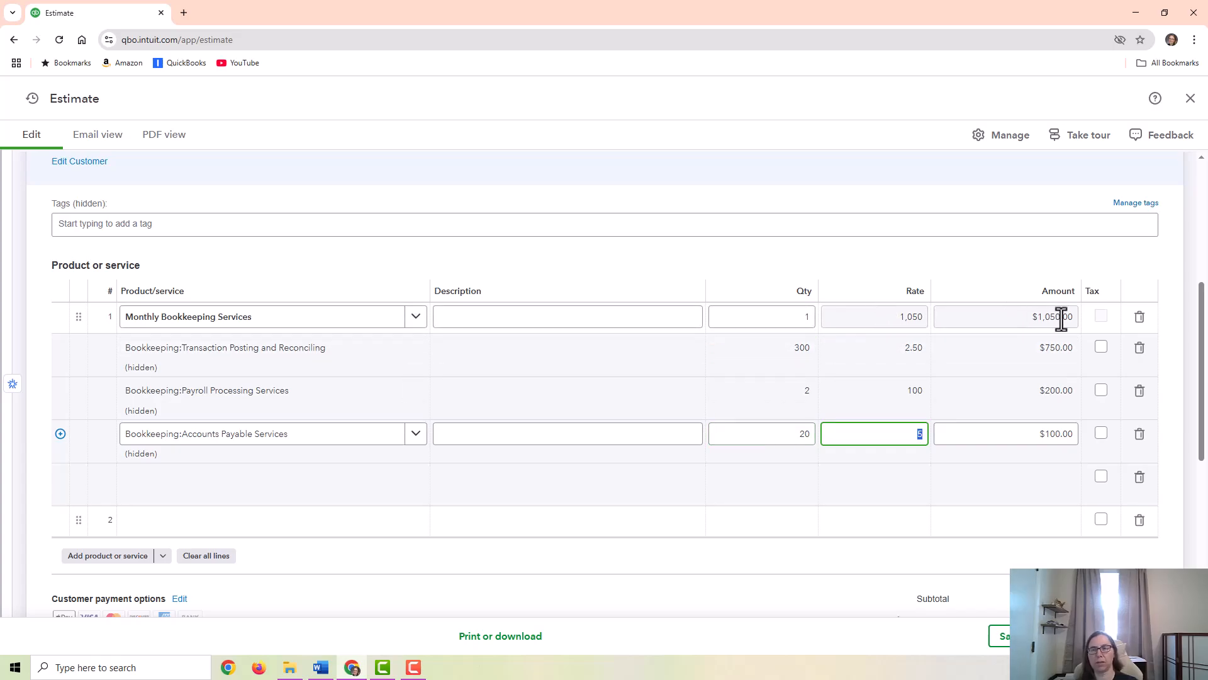
pyautogui.scroll(-3)
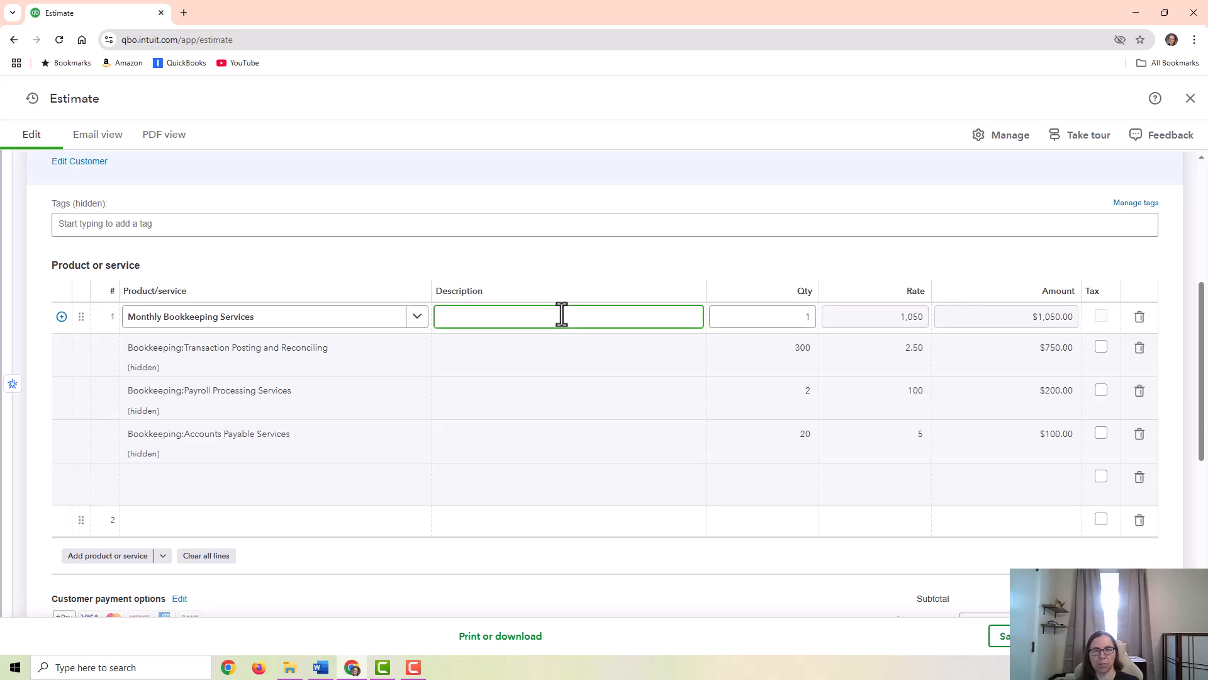
# Type the bundle description: up to 300 transactions, bi-monthly payroll, 20 vendor bills monthly
pyautogui.write('Monthly Bookkeeping Serv')
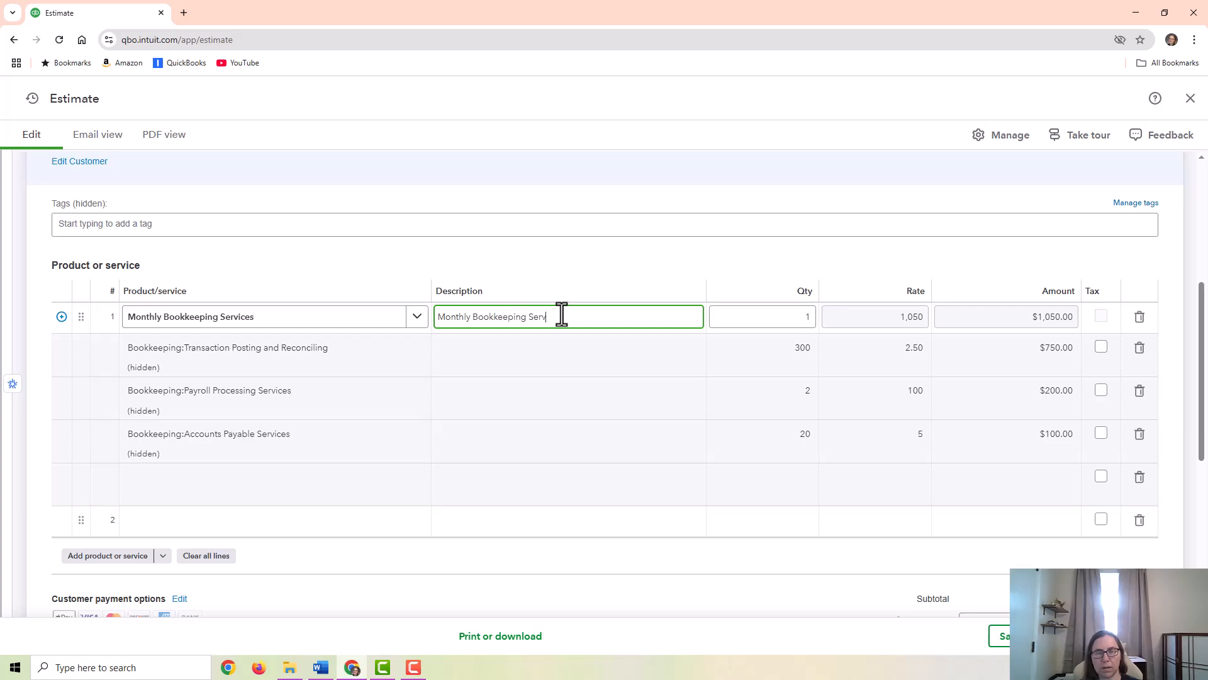
pyautogui.write('ices')
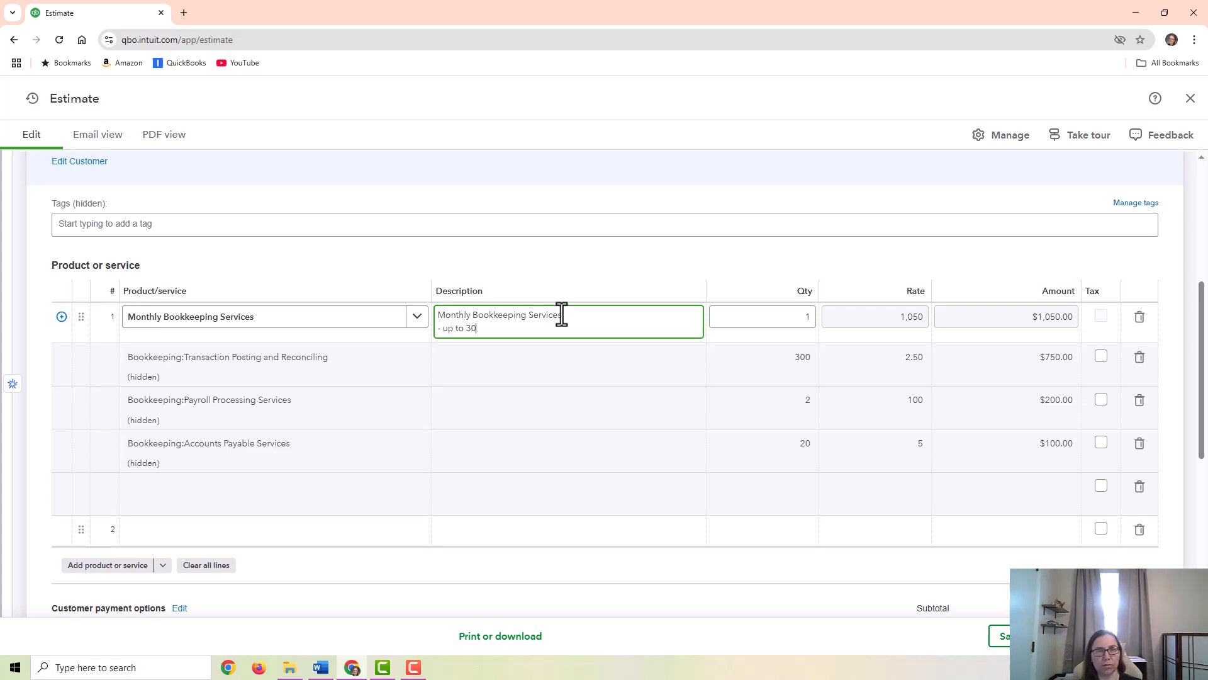
pyautogui.write('0 transactions')
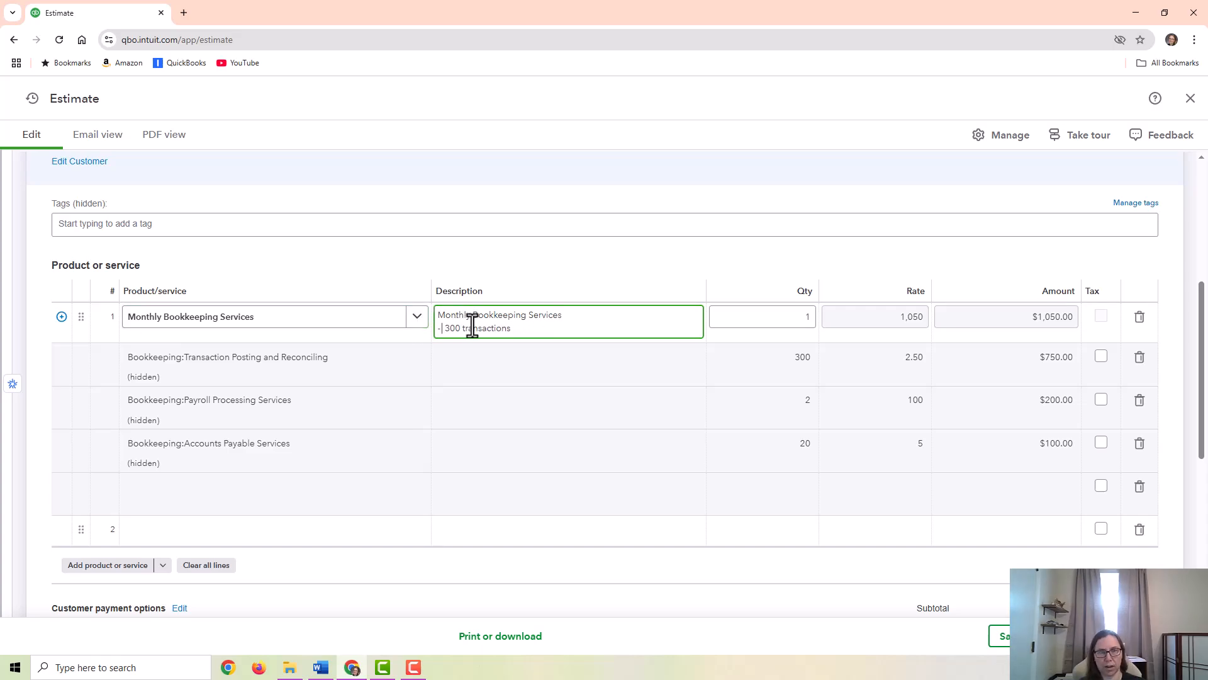
pyautogui.write('251')
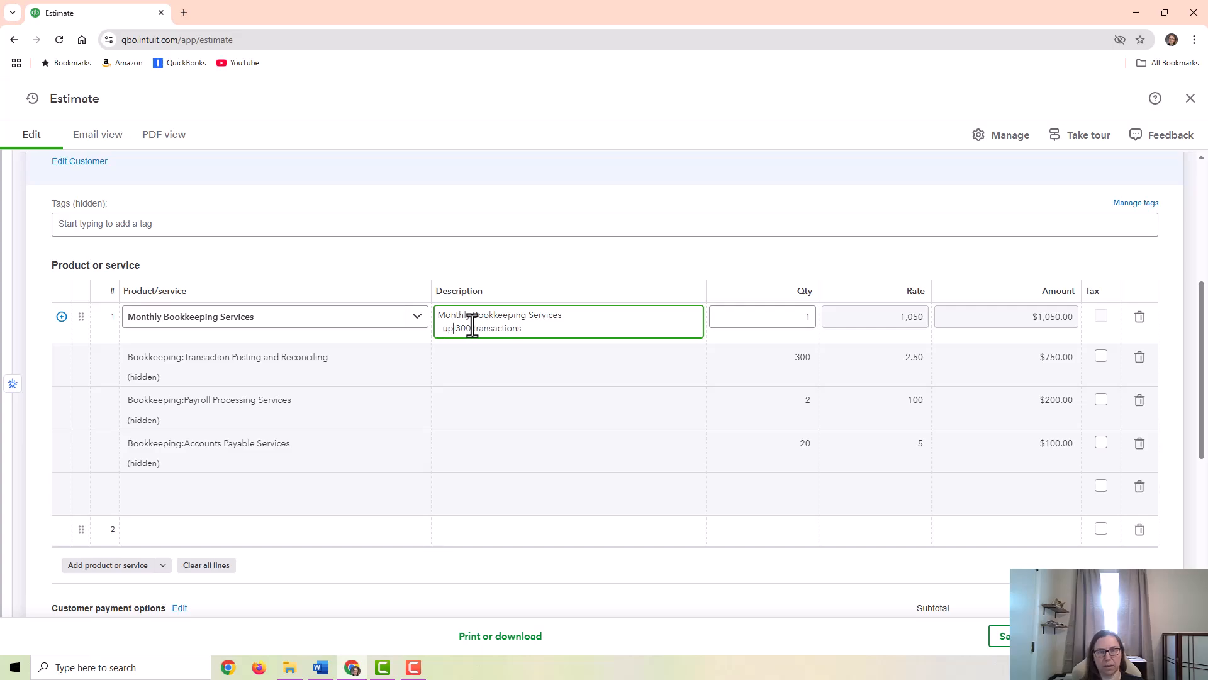
pyautogui.write('per m')
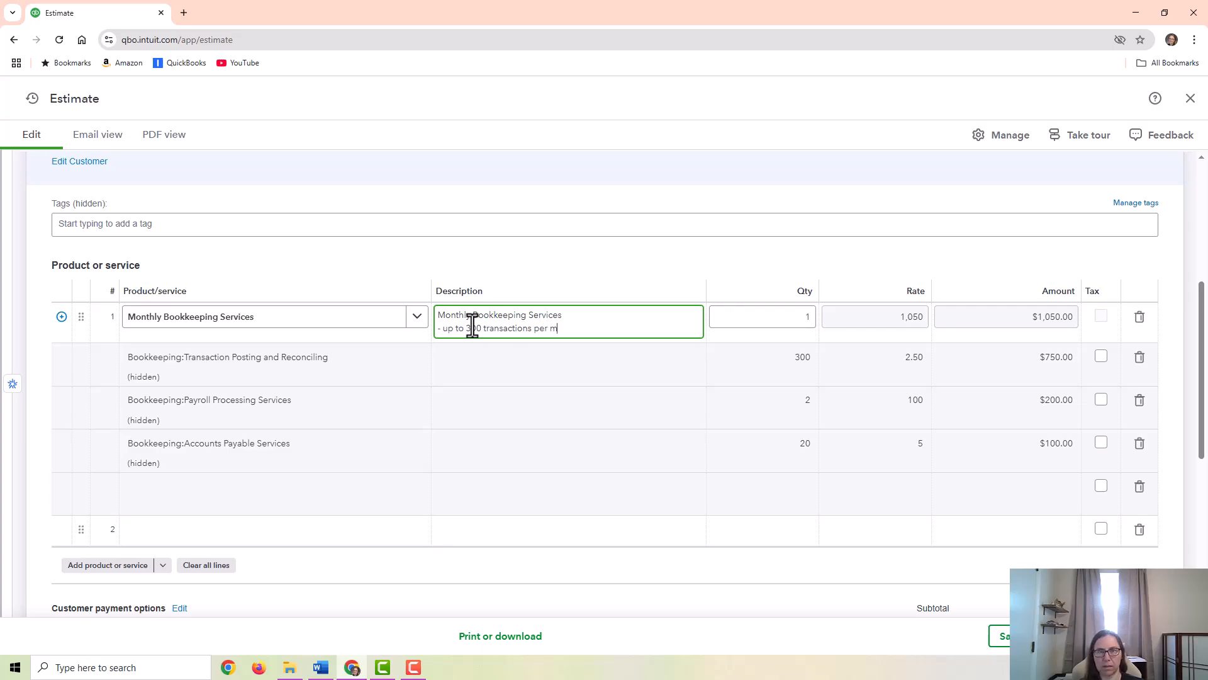
pyautogui.write('ontyh')
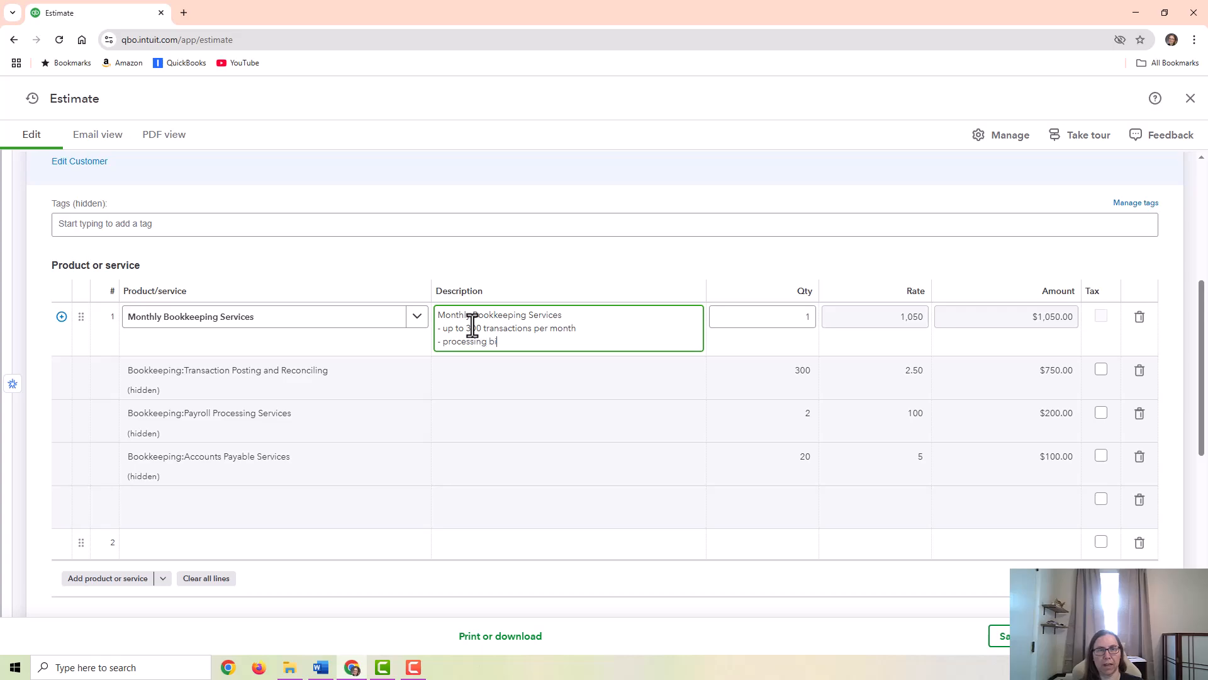
pyautogui.write('-monthly payroll')
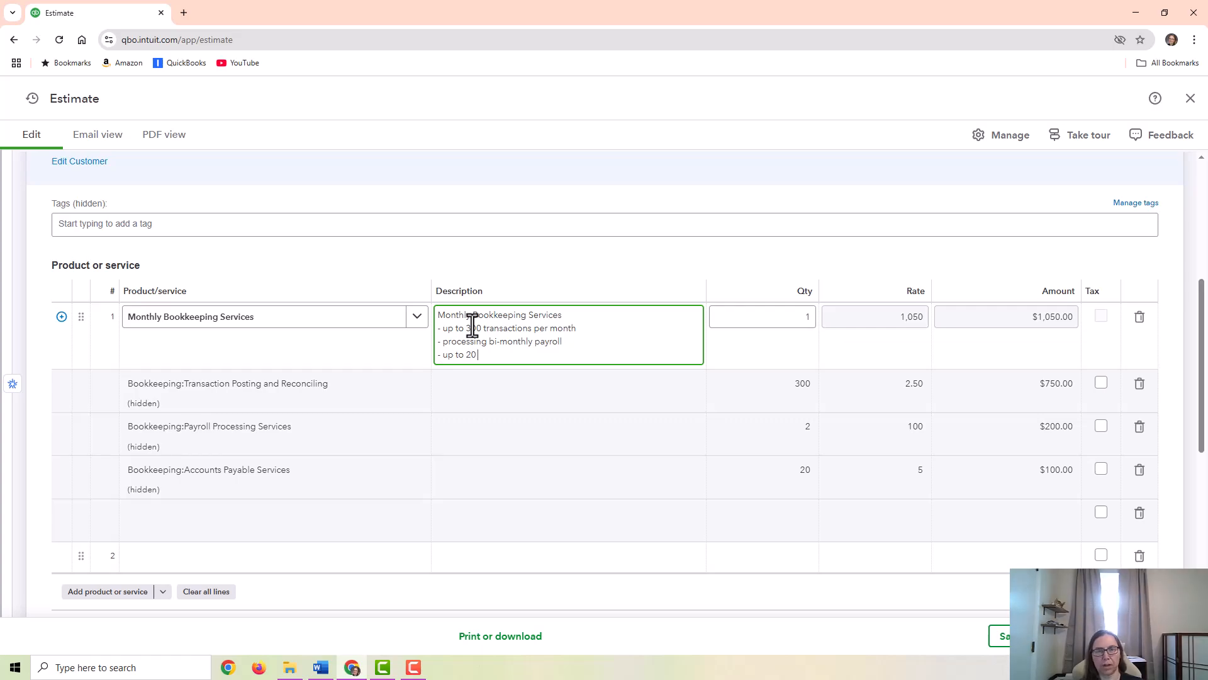
pyautogui.write('vendor bills p')
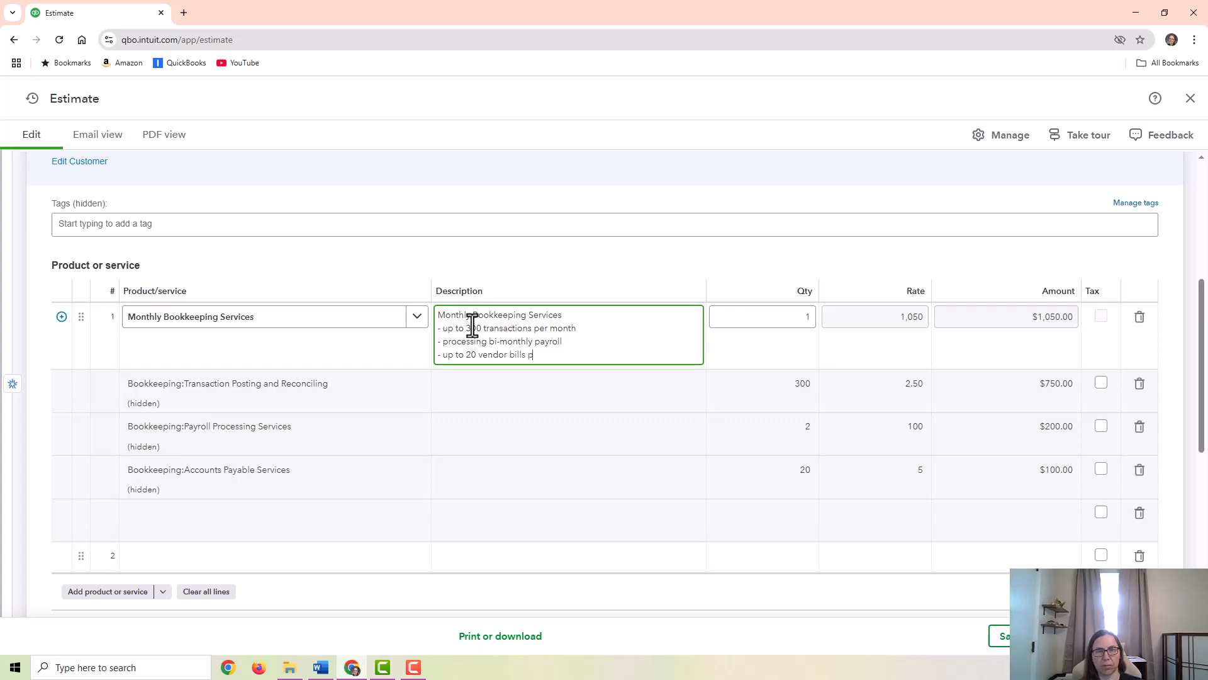
pyautogui.write('er month')
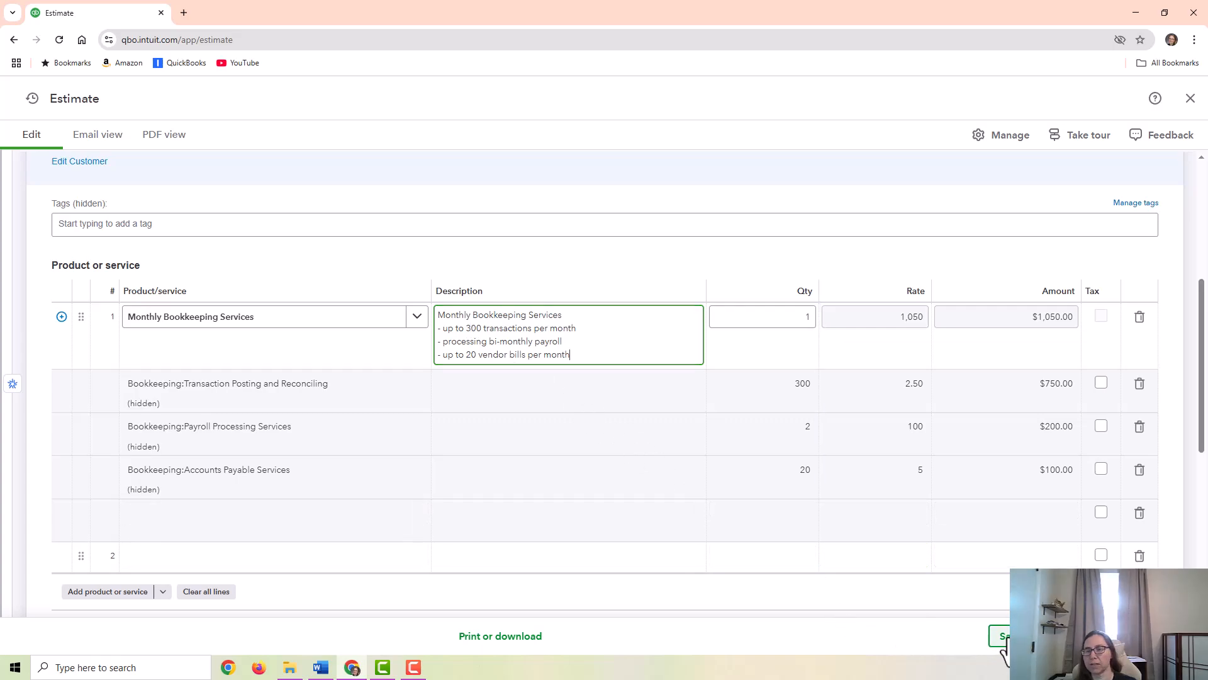
# Save the estimate as Estimate 1004 and preview its print output
pyautogui.click(1004, 635)
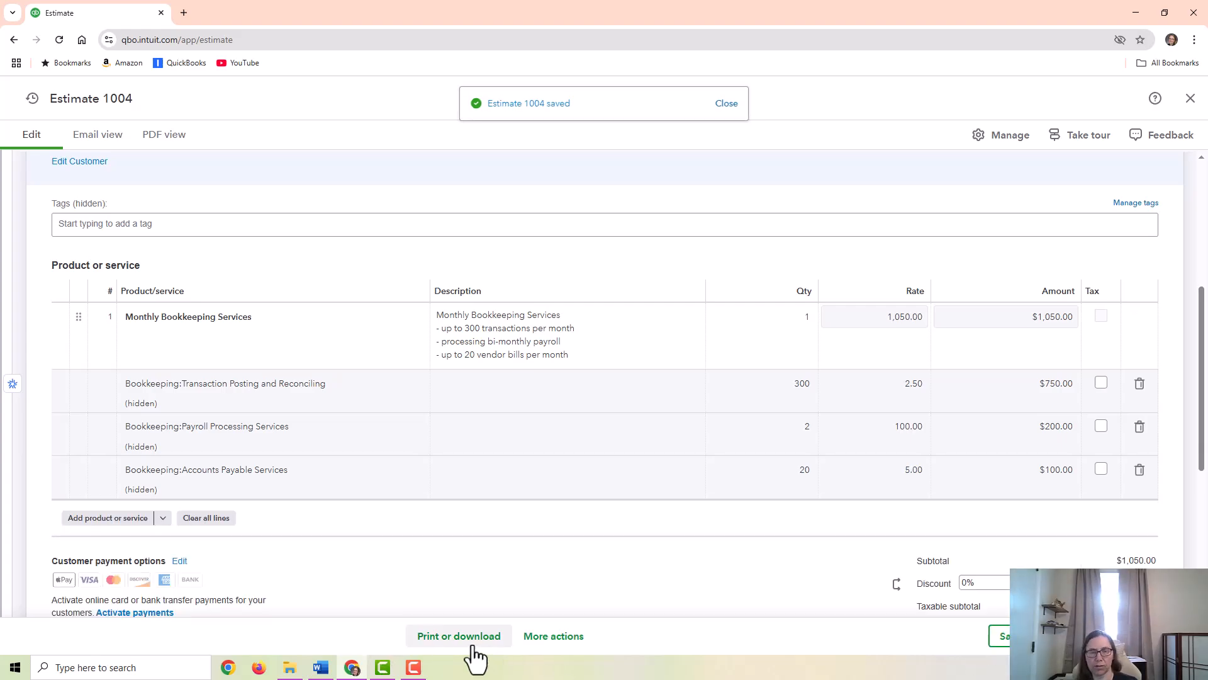
pyautogui.click(459, 636)
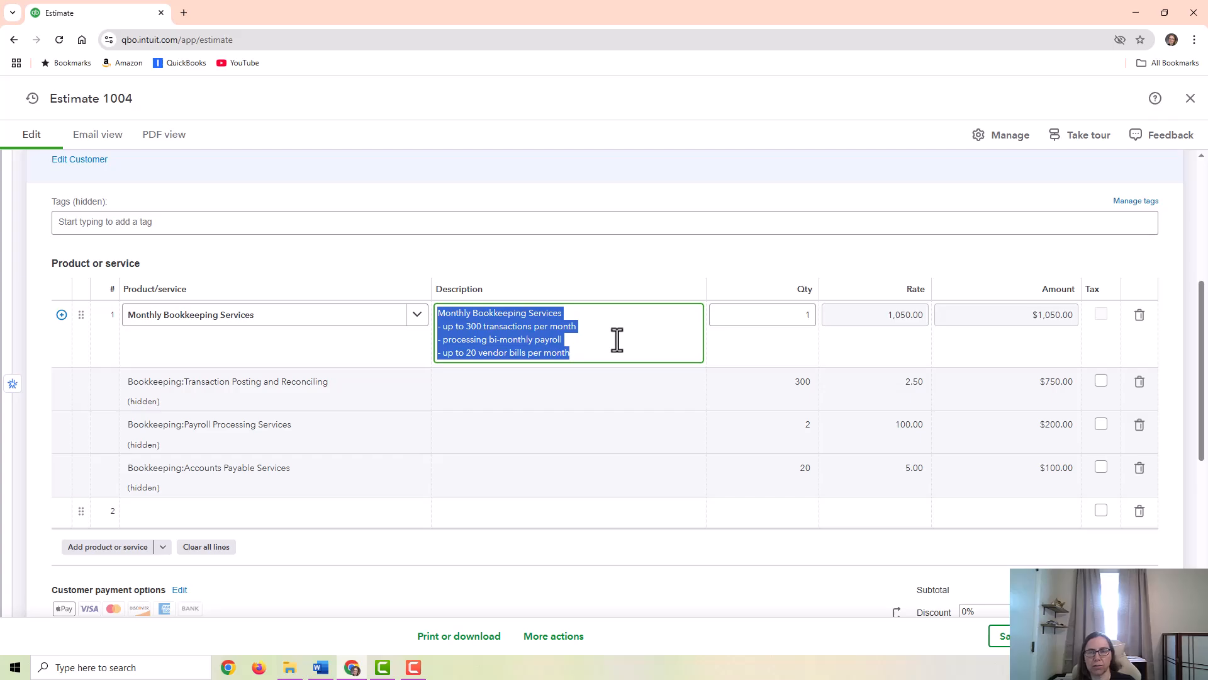
# Edit the Monthly Bookkeeping Services bundle to display its components when printing
pyautogui.click(1005, 636)
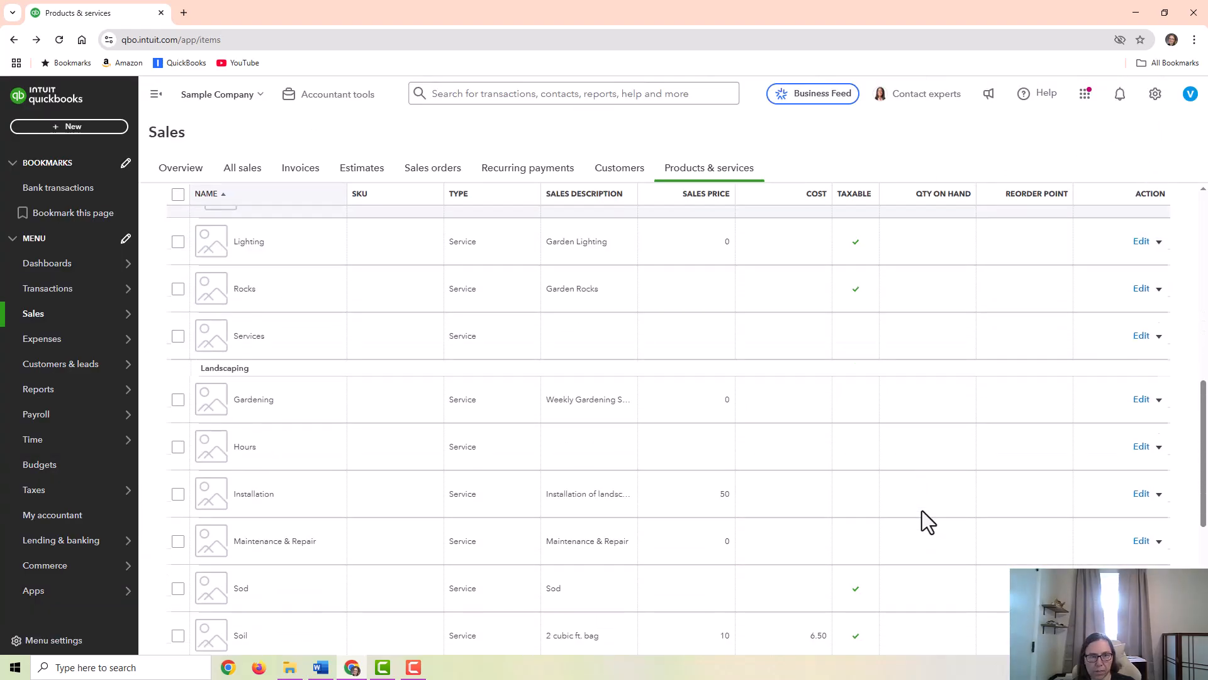
pyautogui.scroll(-3)
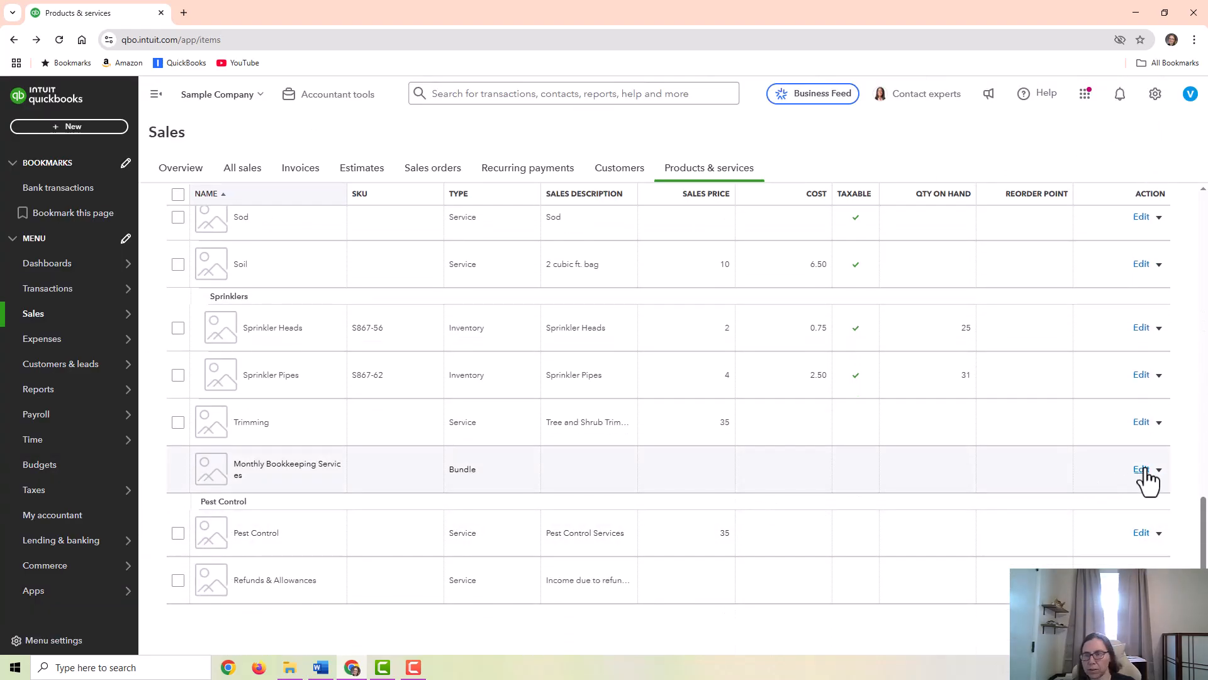
pyautogui.click(1141, 470)
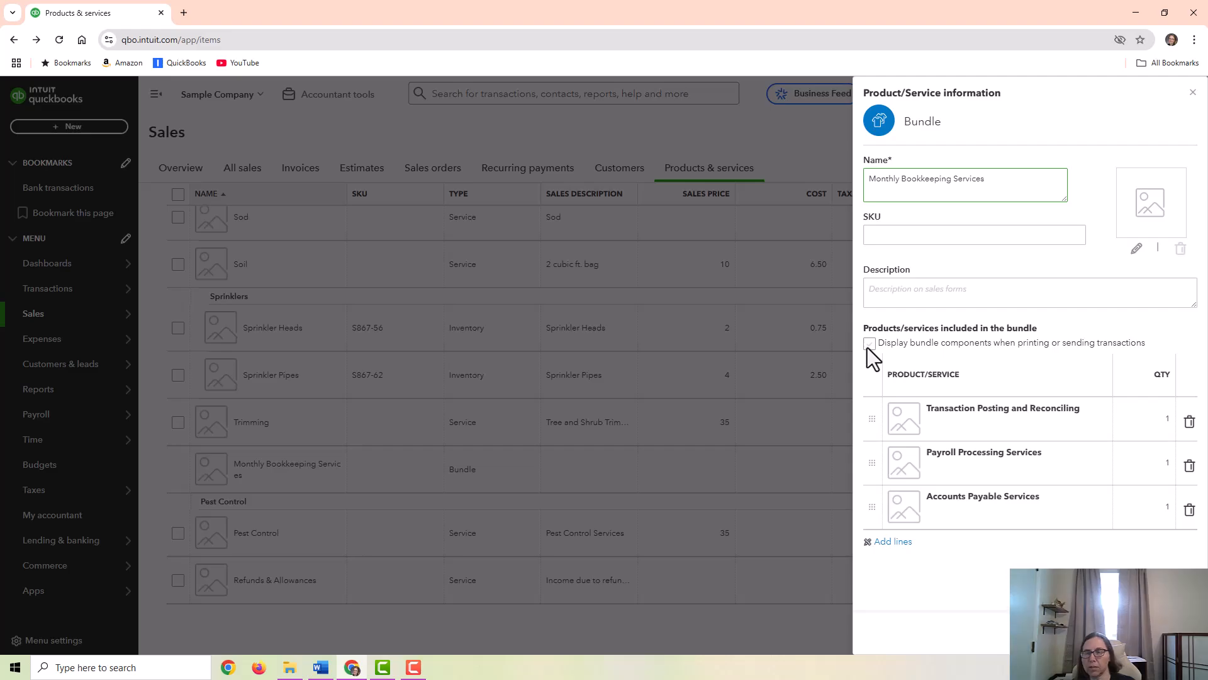
pyautogui.click(869, 344)
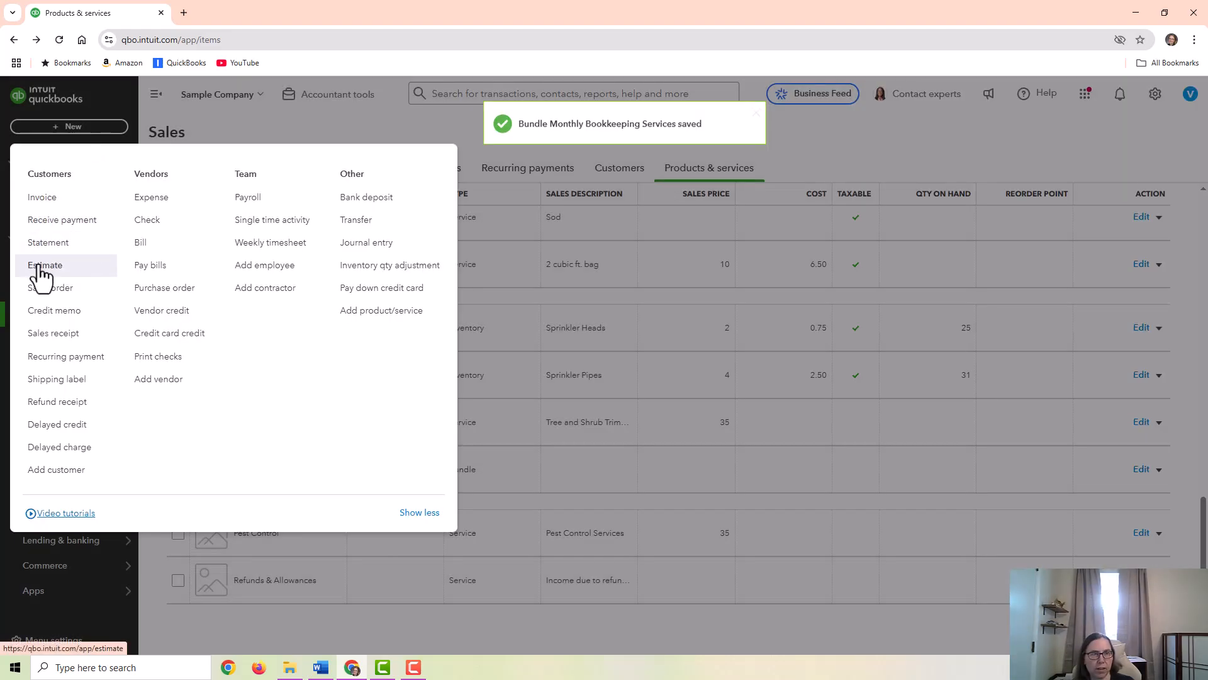
# Reopen Estimate 1004 and print it, showing three component lines and a $1,134.00 total
pyautogui.click(45, 265)
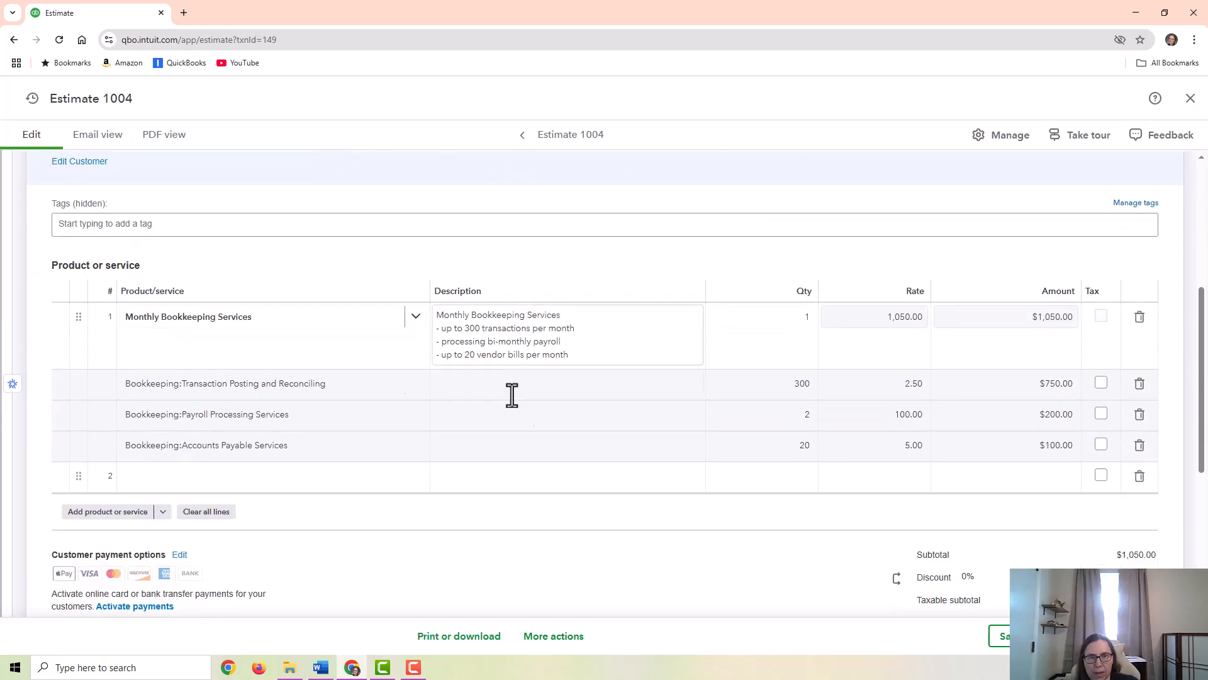
pyautogui.click(459, 635)
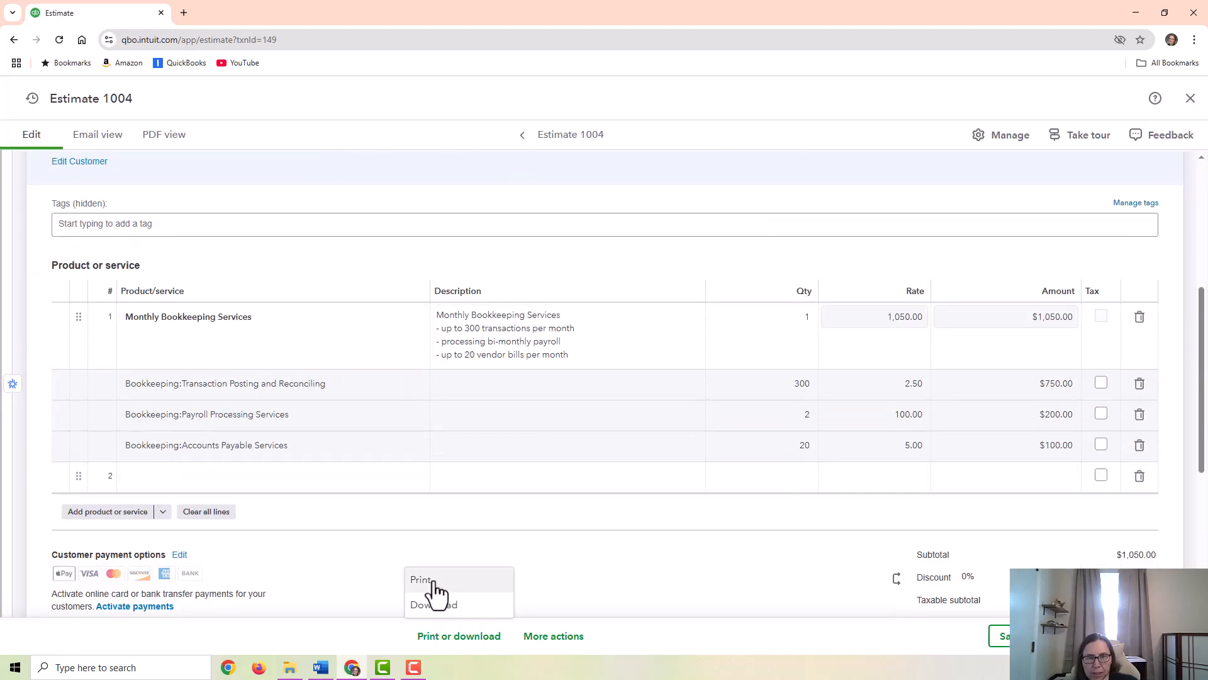
pyautogui.click(421, 579)
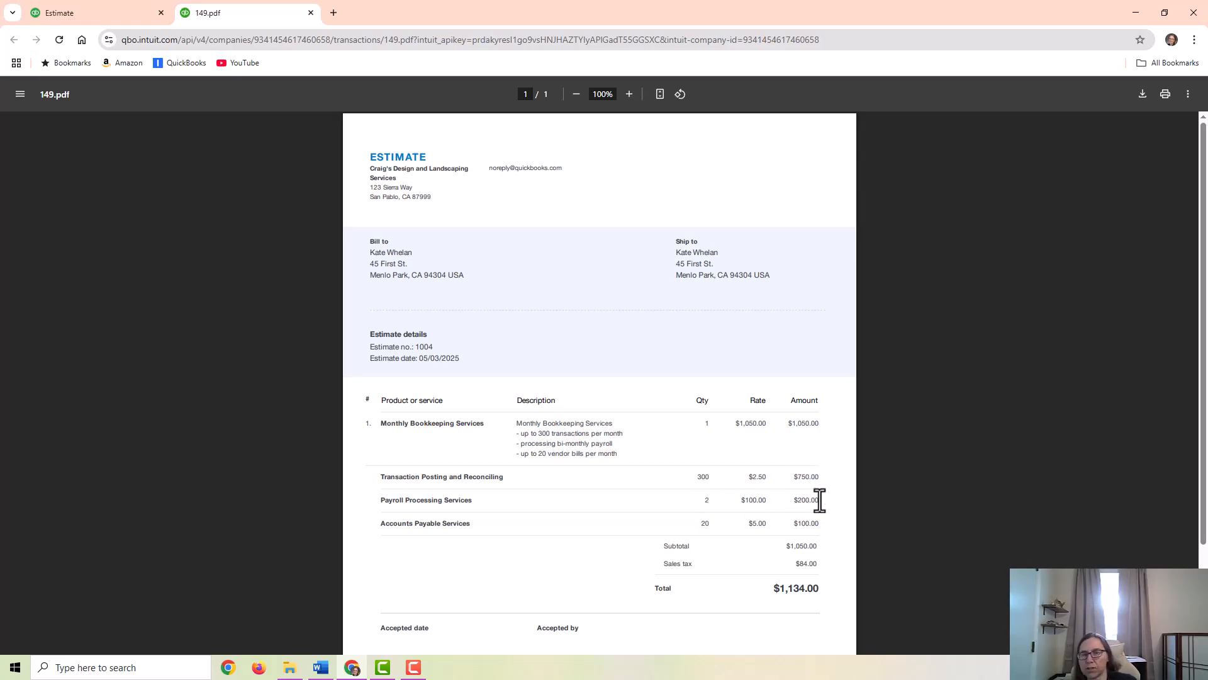
pyautogui.moveTo(847, 542)
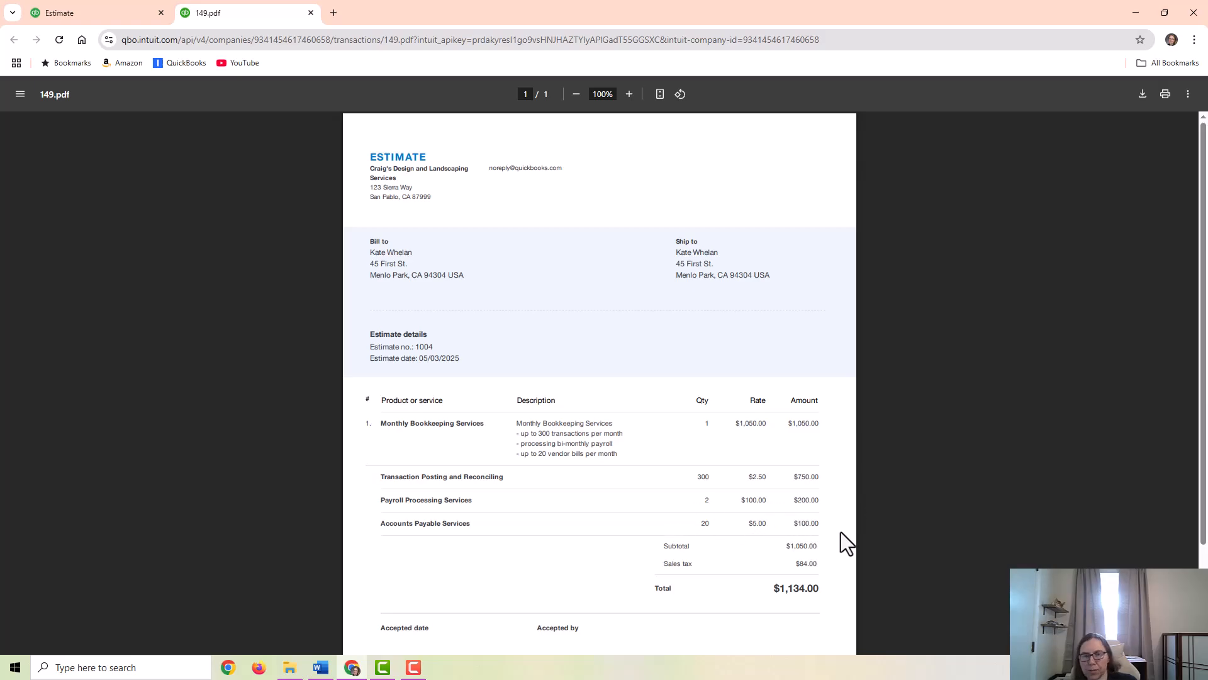